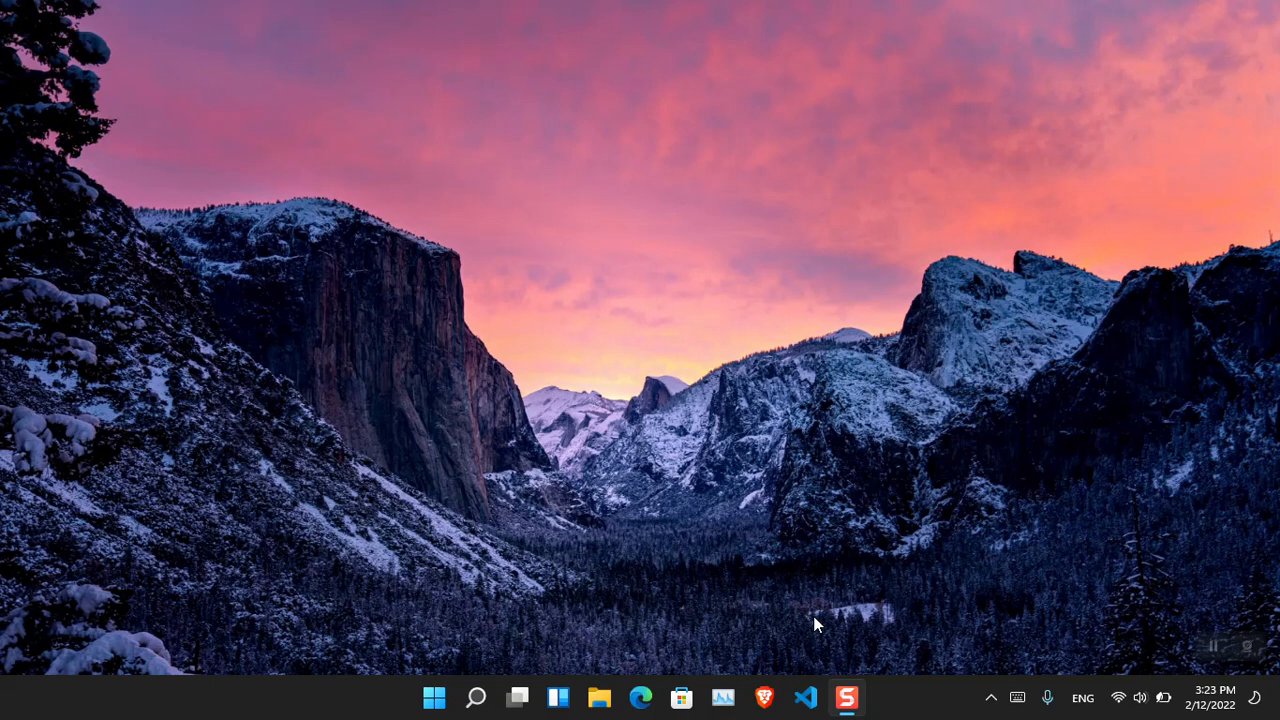
mouse_move(764, 600)
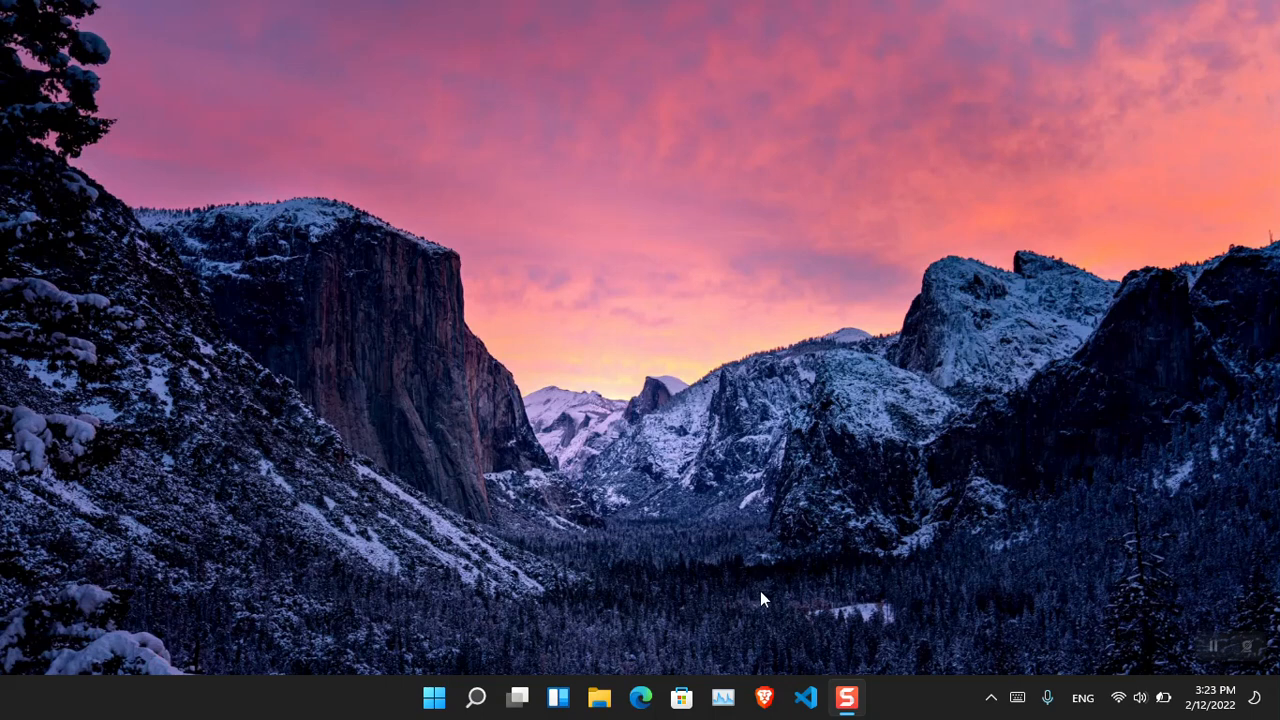
Step: Bring up the taskbar context menu to launch Task Manager
right_click(434, 698)
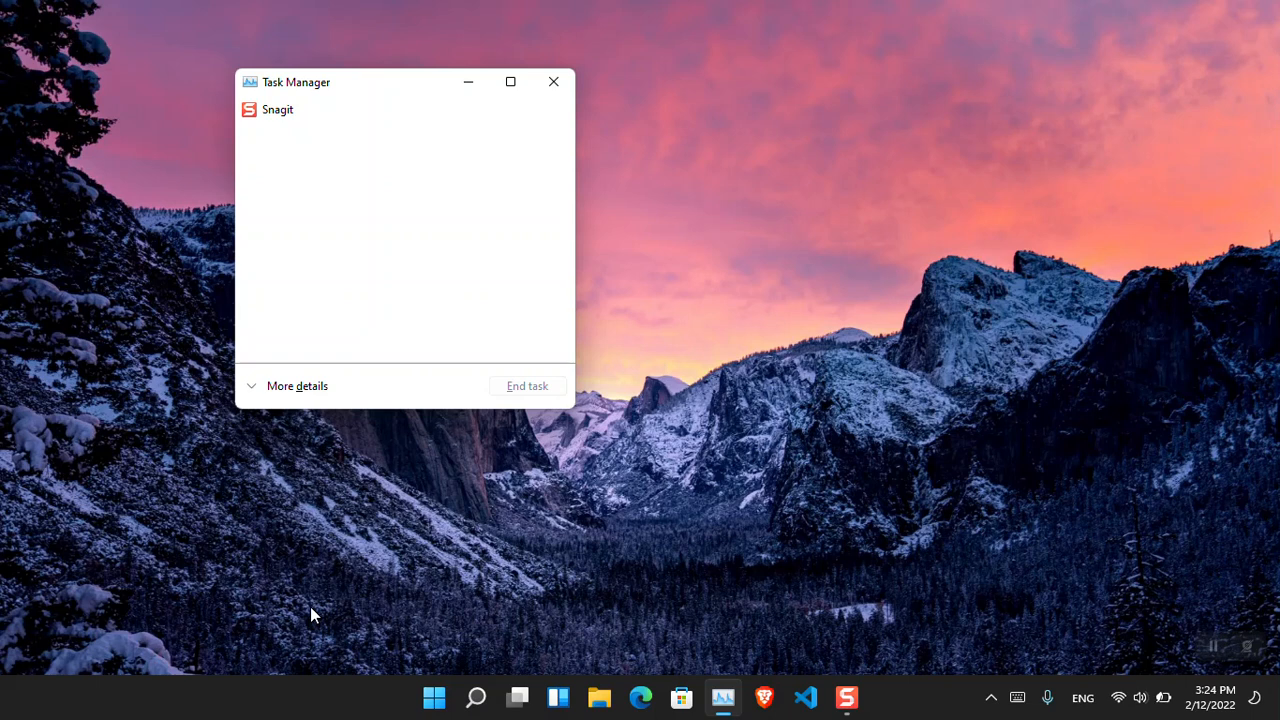
Step: Expand Task Manager from compact view to the full detailed Processes view
left_click(296, 384)
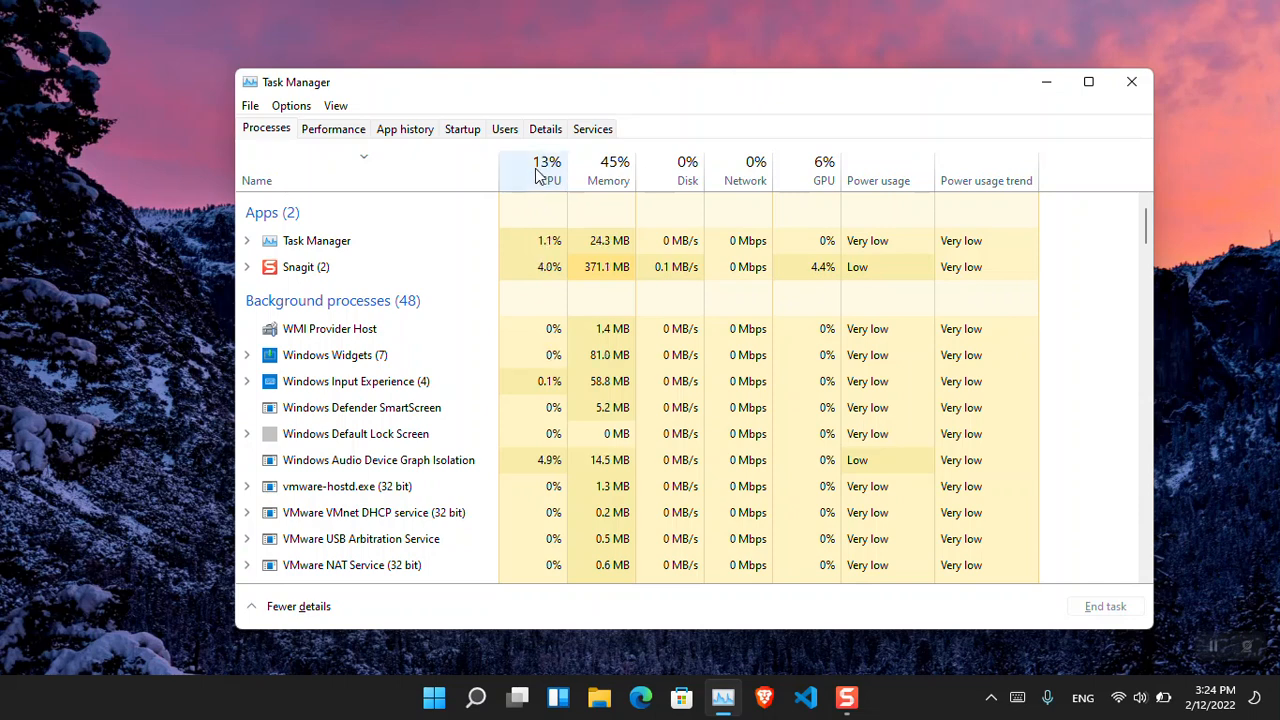
mouse_move(540, 180)
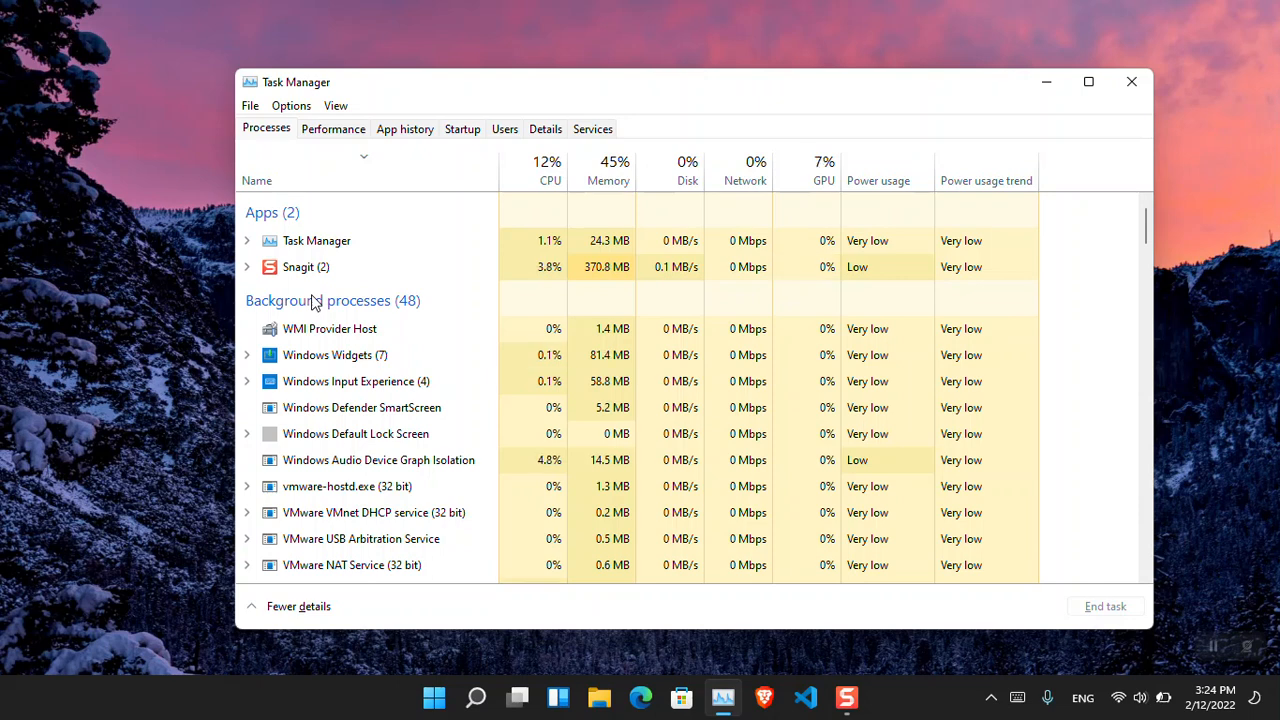
mouse_move(332, 316)
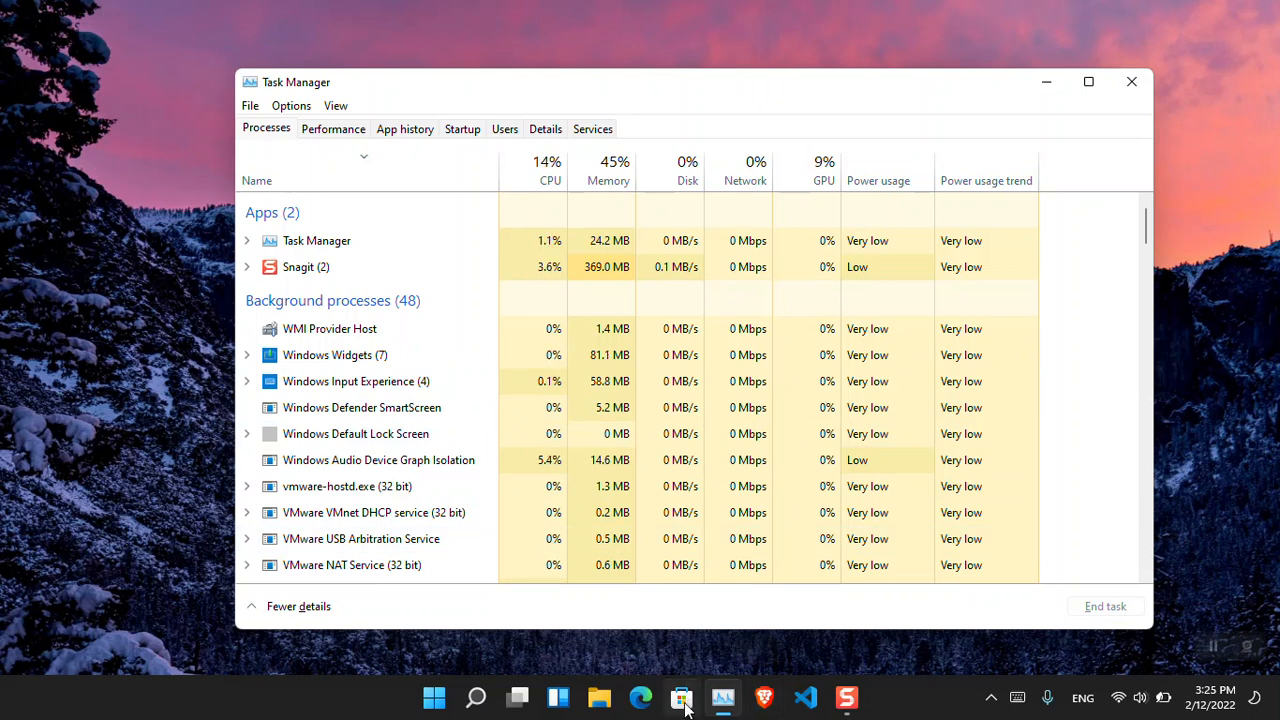
mouse_move(640, 698)
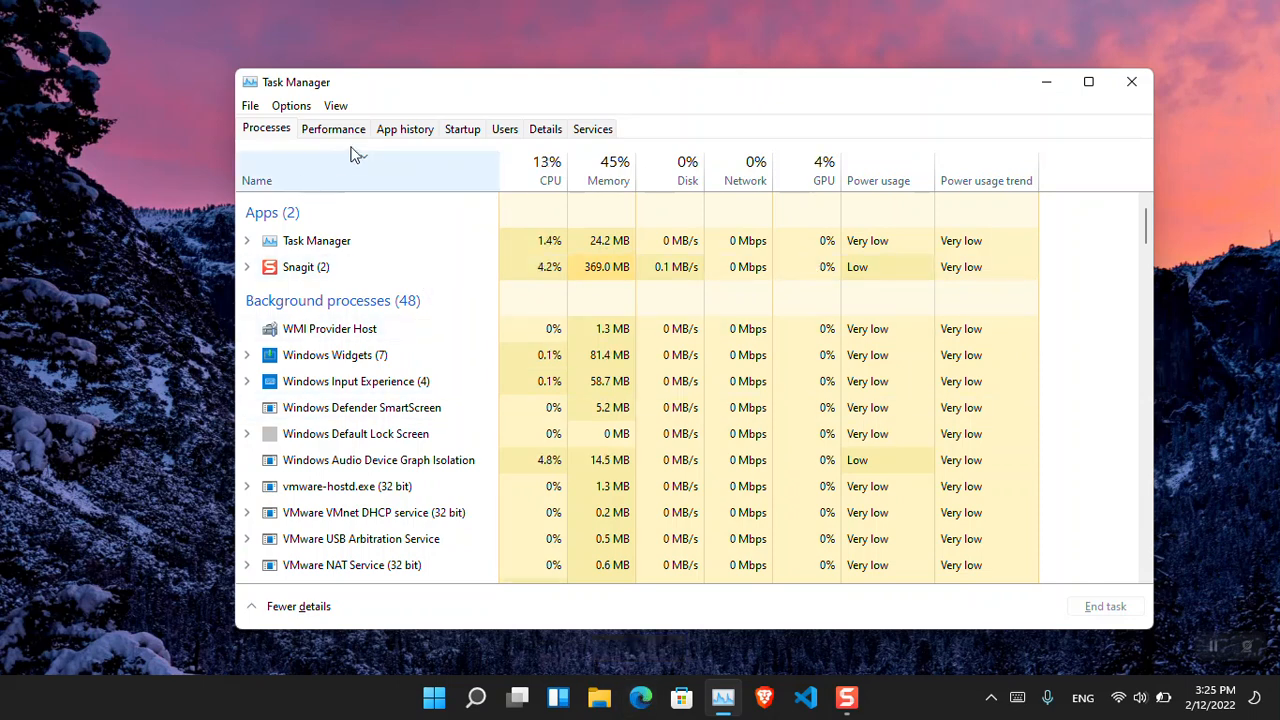
mouse_move(608, 184)
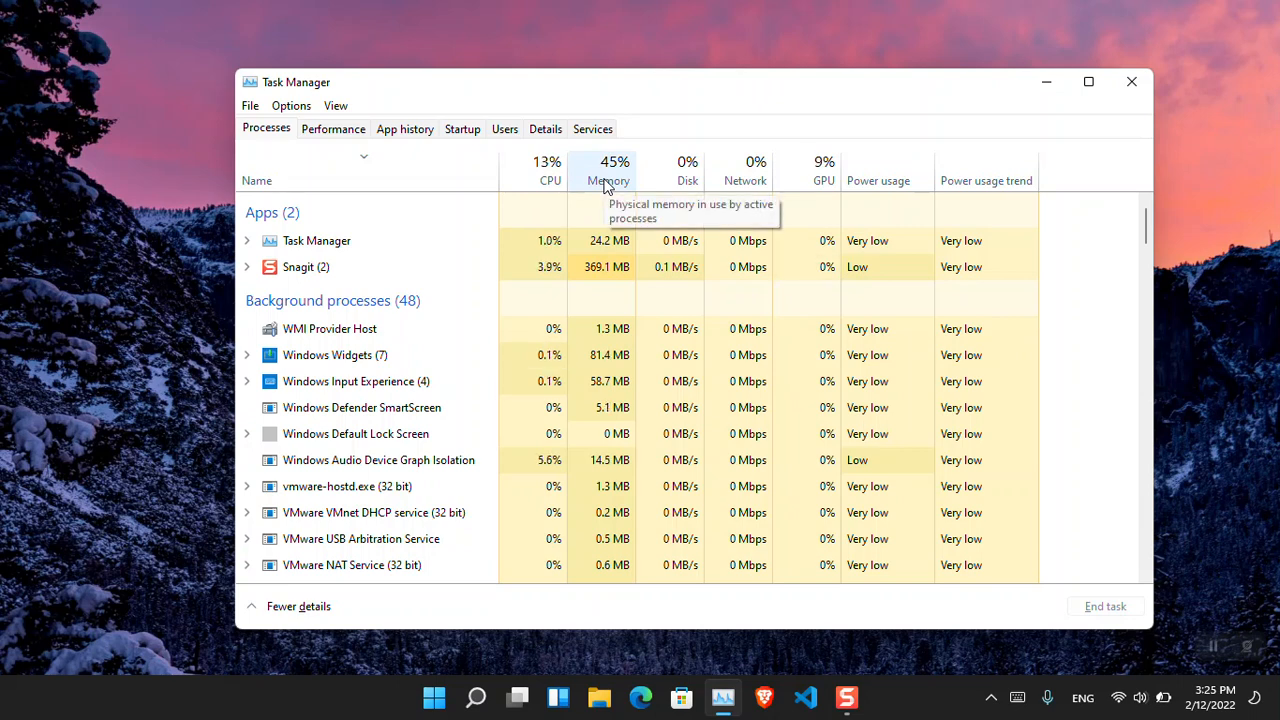
mouse_move(686, 184)
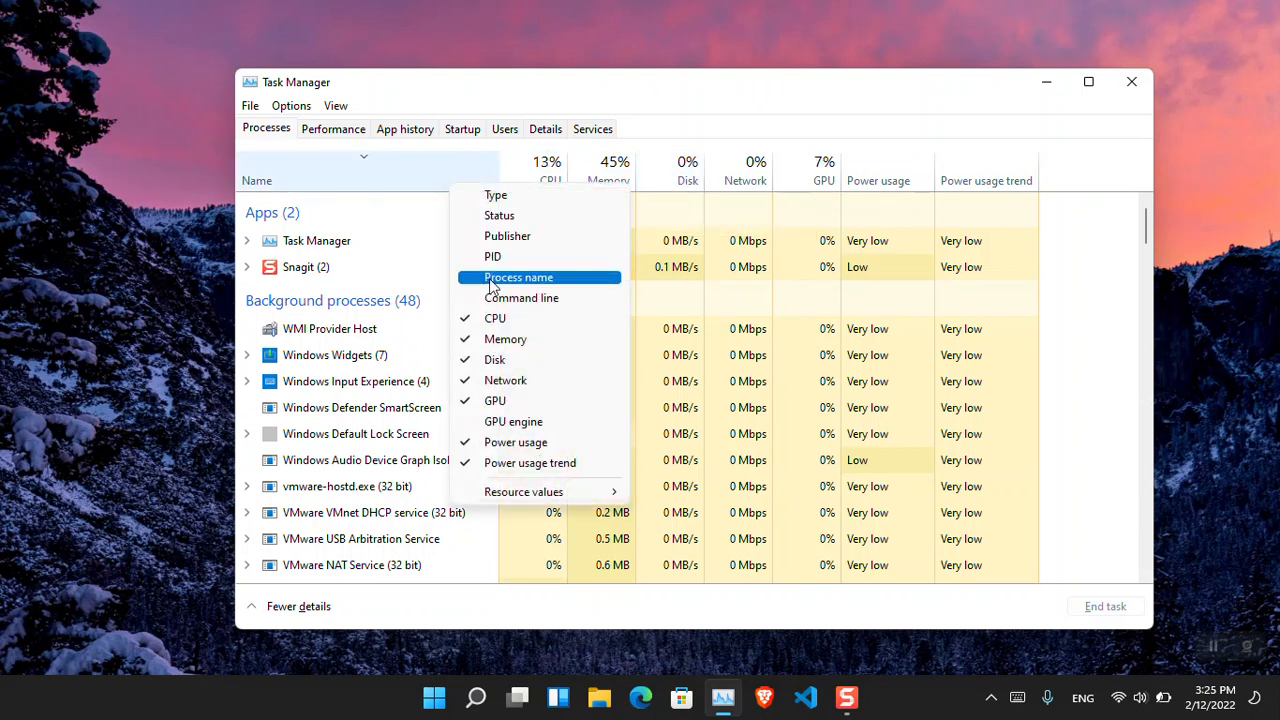
mouse_move(520, 298)
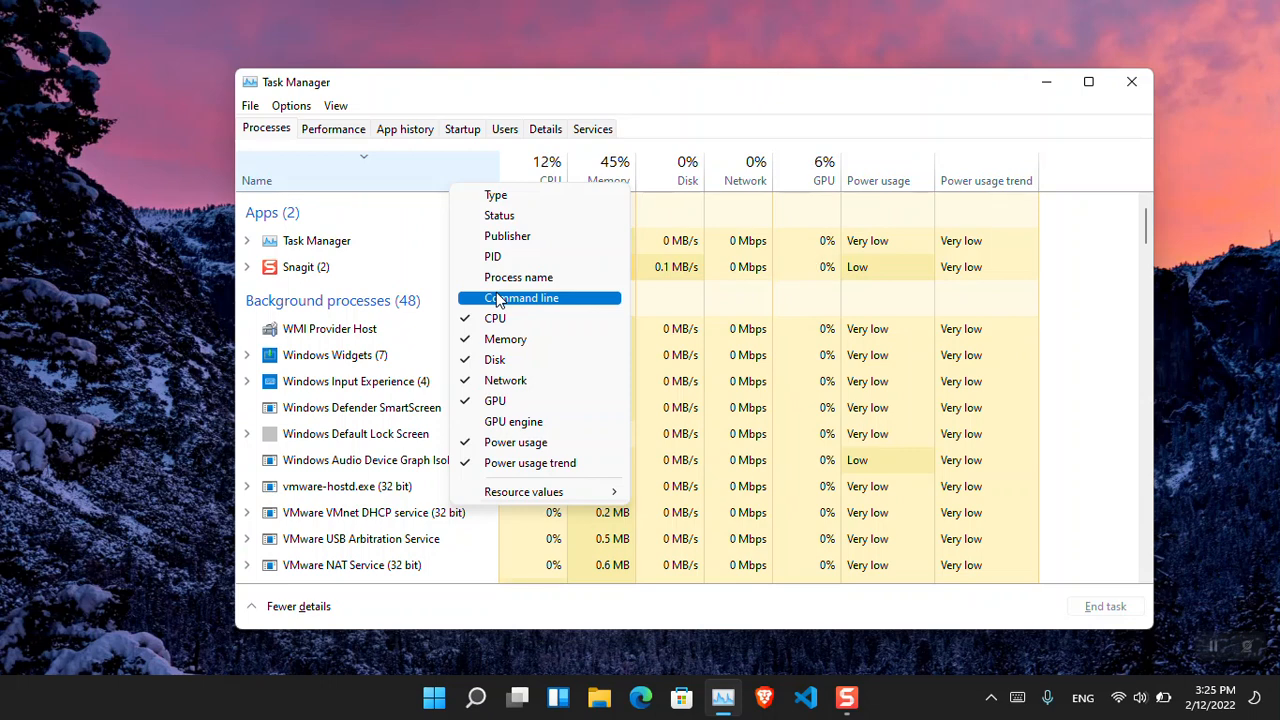
mouse_move(544, 492)
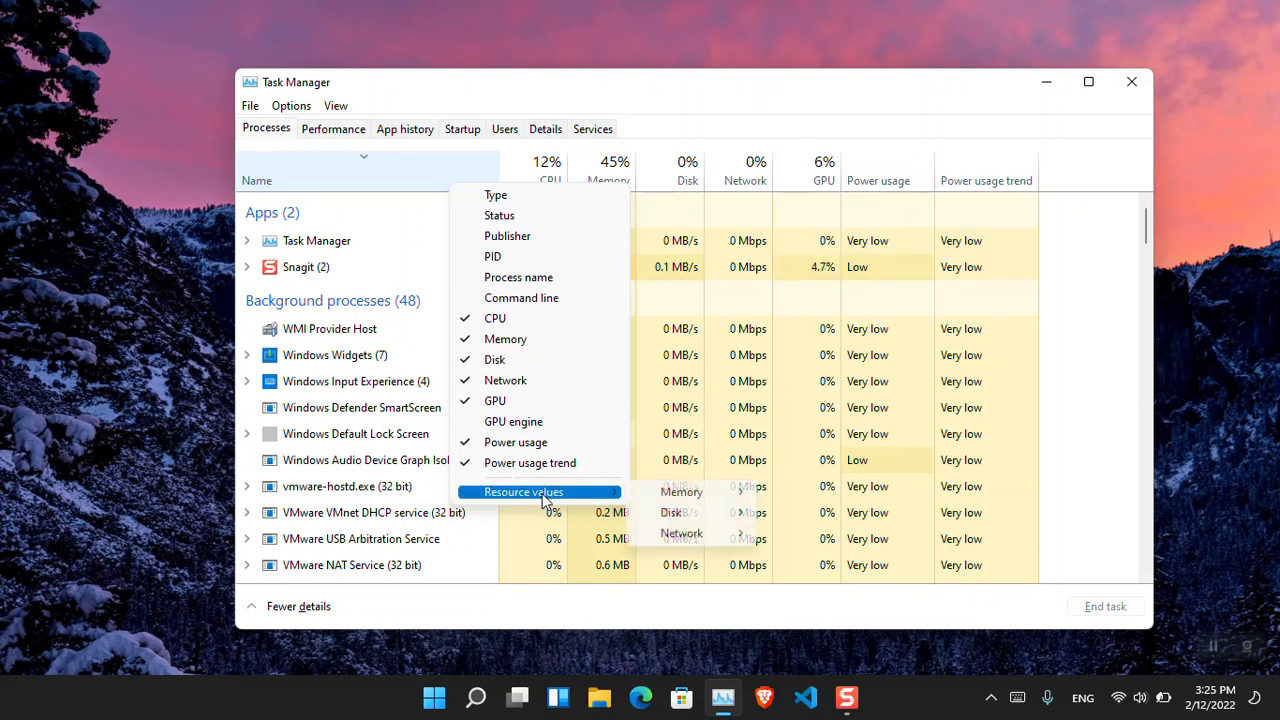
mouse_move(680, 492)
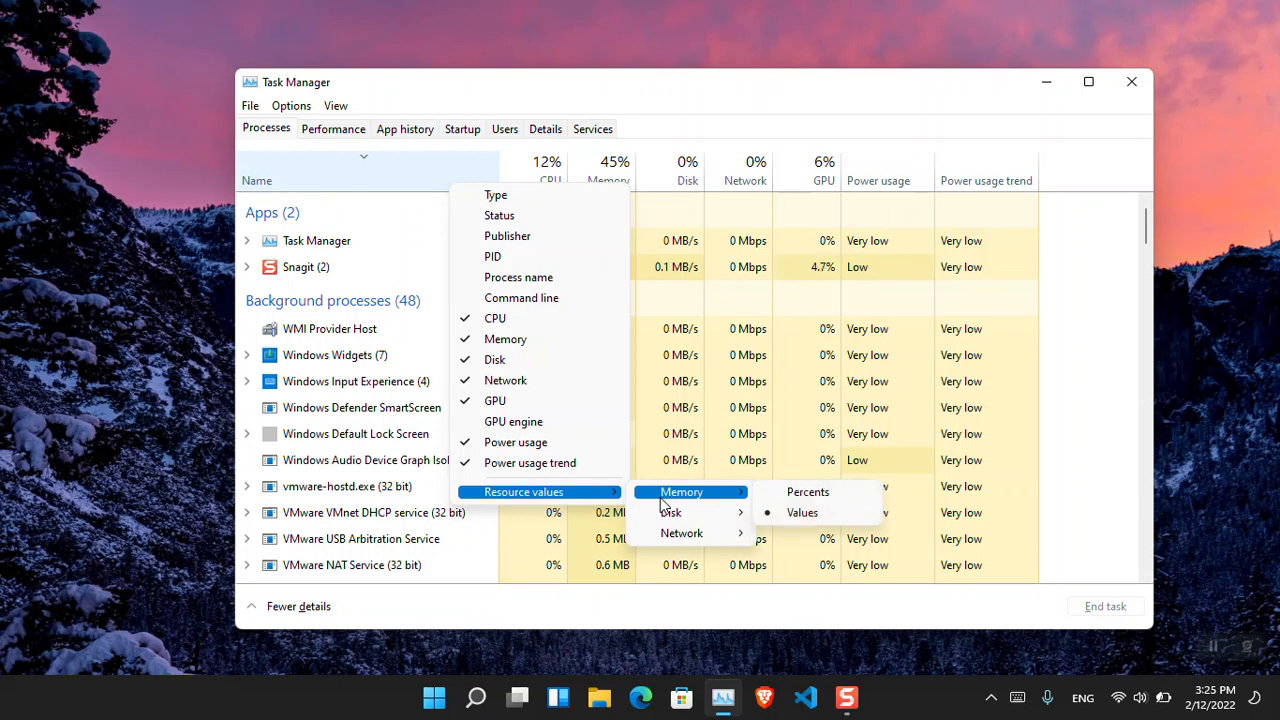
Step: Switch the Memory column to percentages, then move to the Performance view
left_click(808, 492)
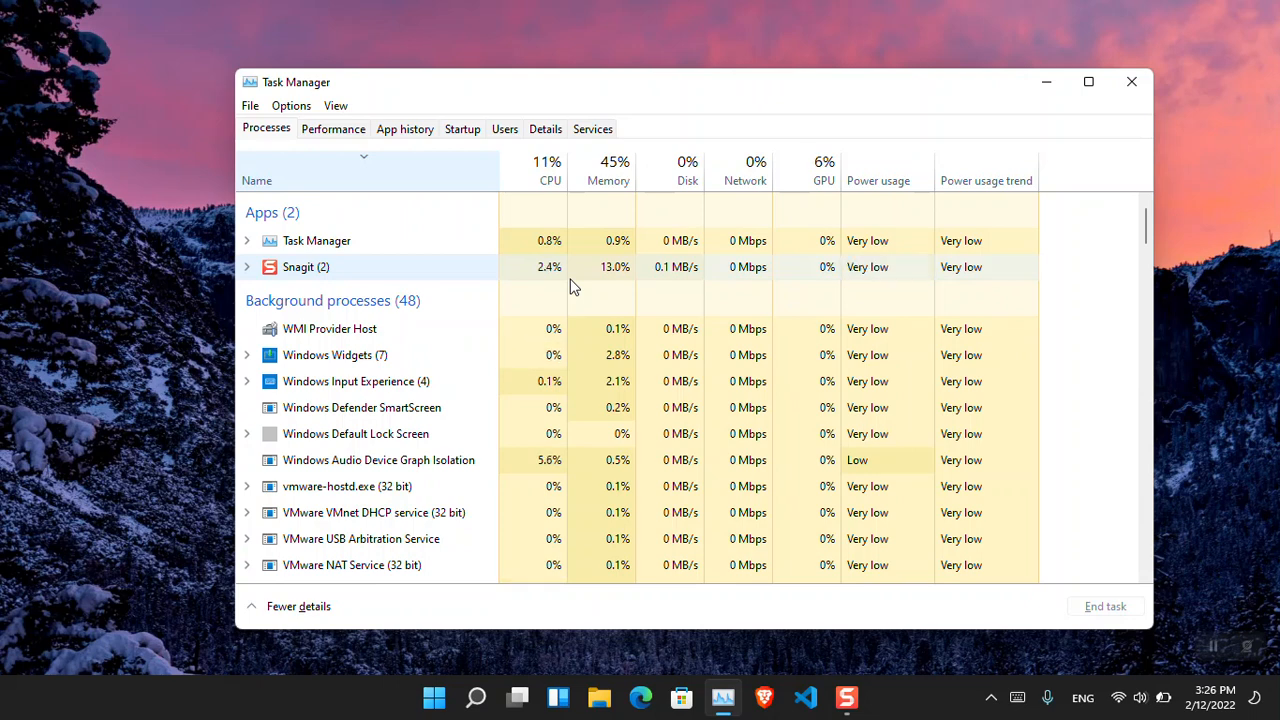
left_click(332, 128)
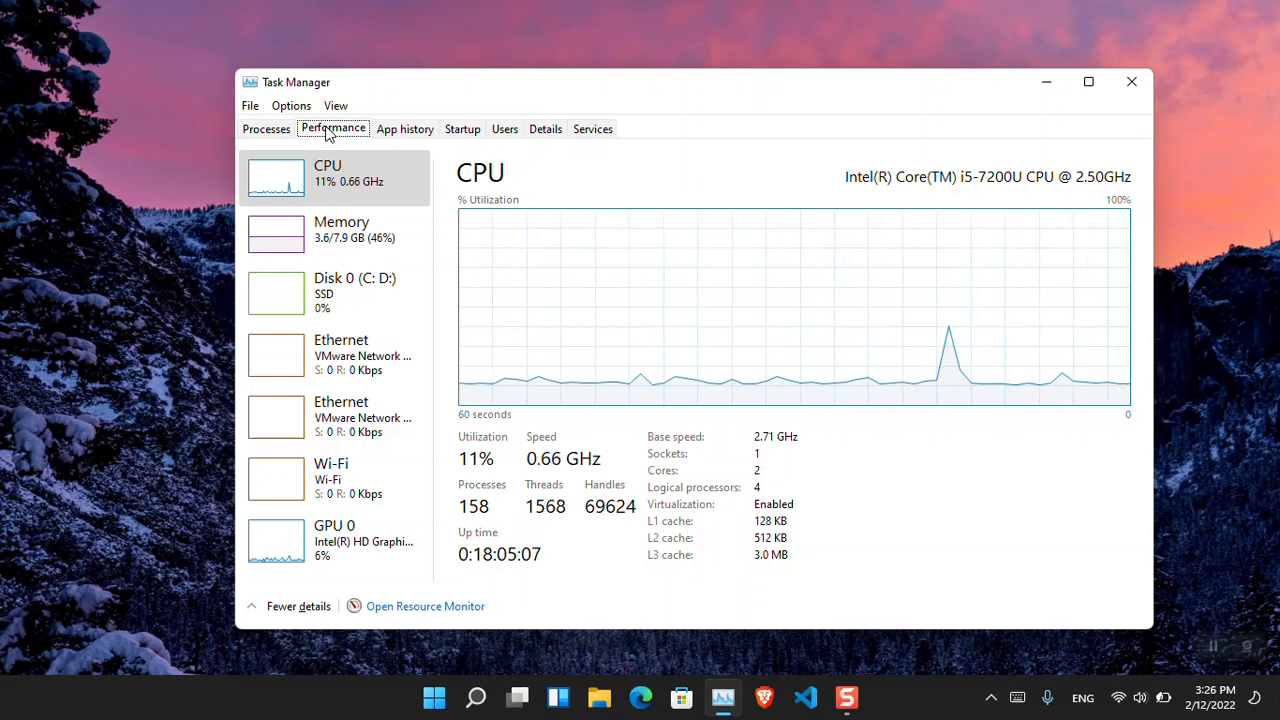
mouse_move(976, 192)
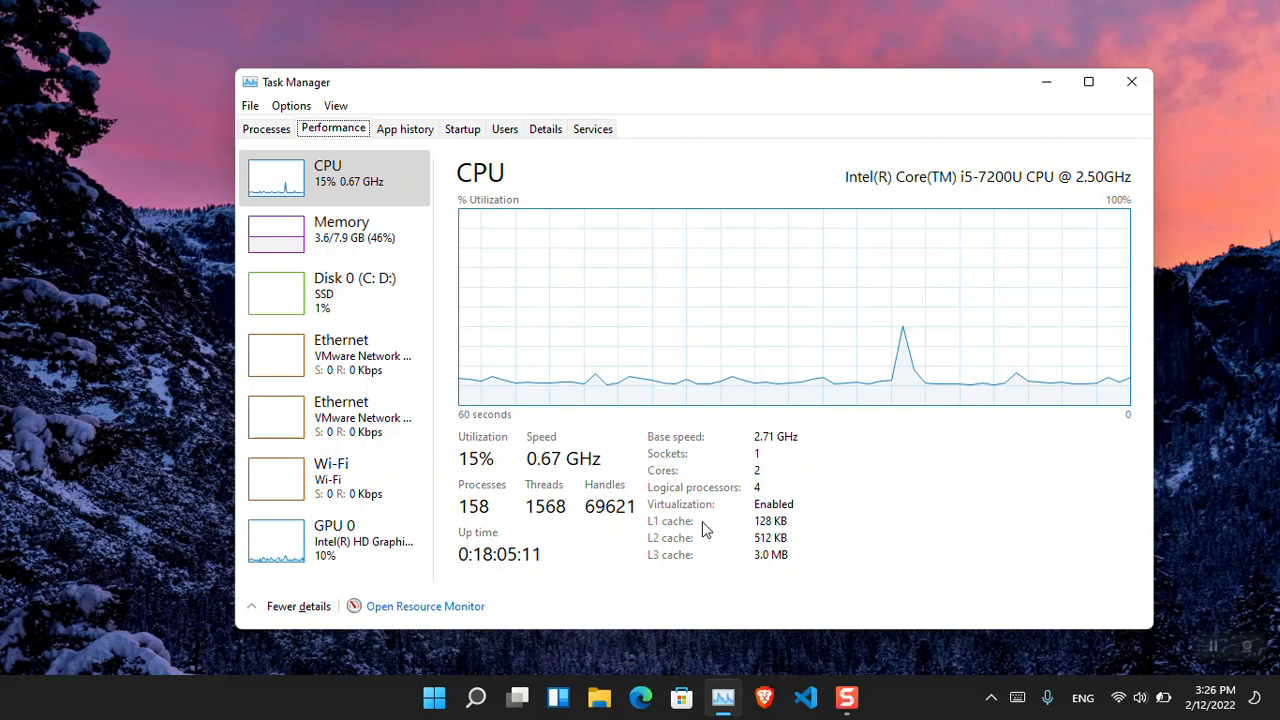
mouse_move(704, 508)
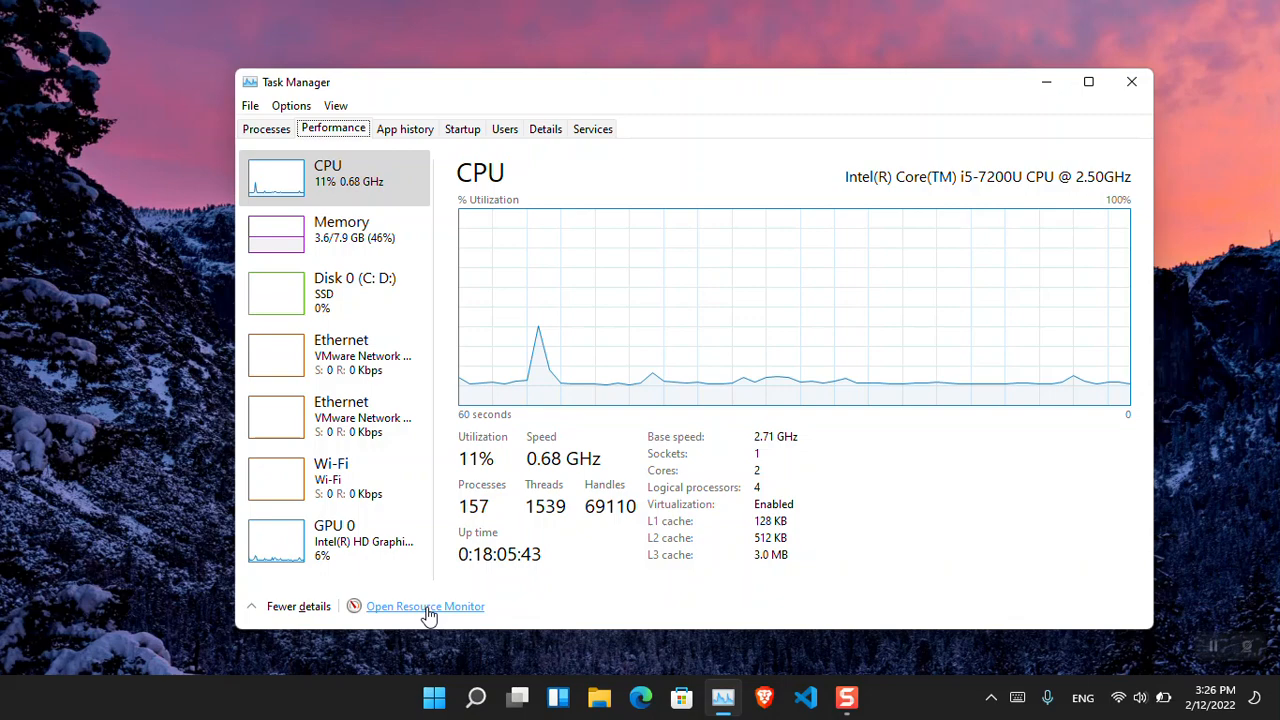
Step: Launch Resource Monitor via Windows search for 'resource Monitor'
left_click(476, 696)
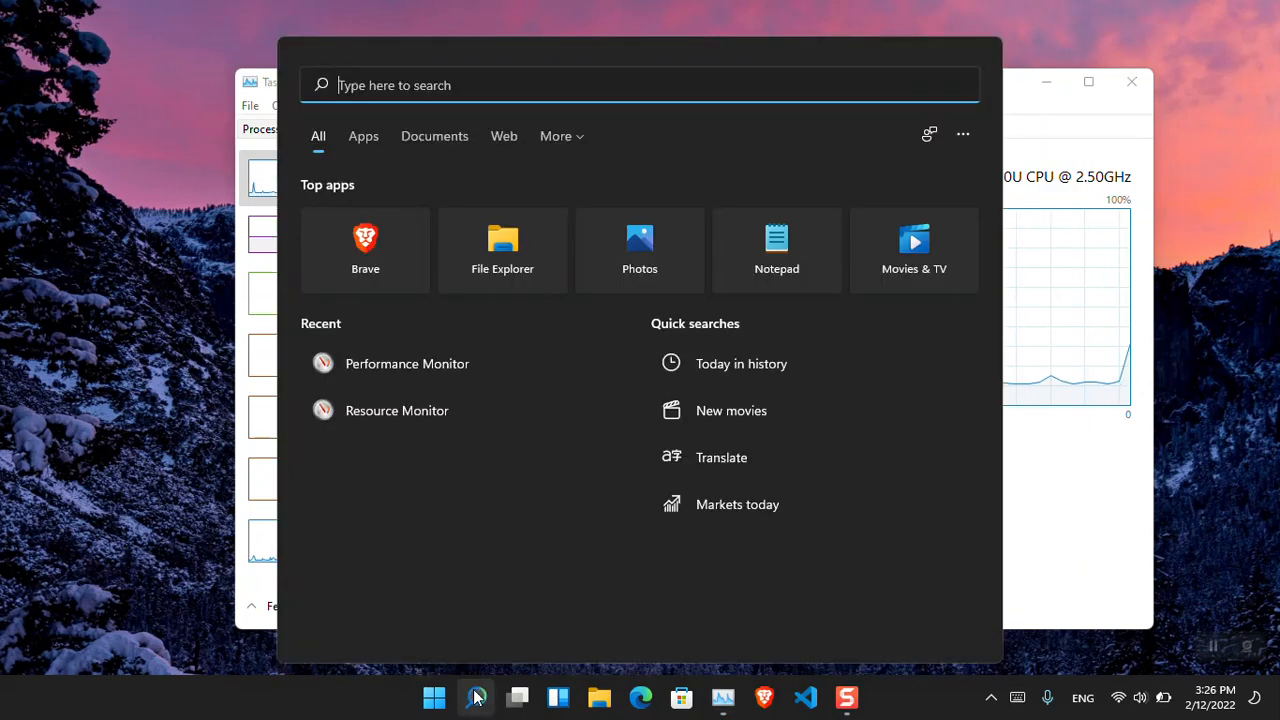
type("resource Monitor")
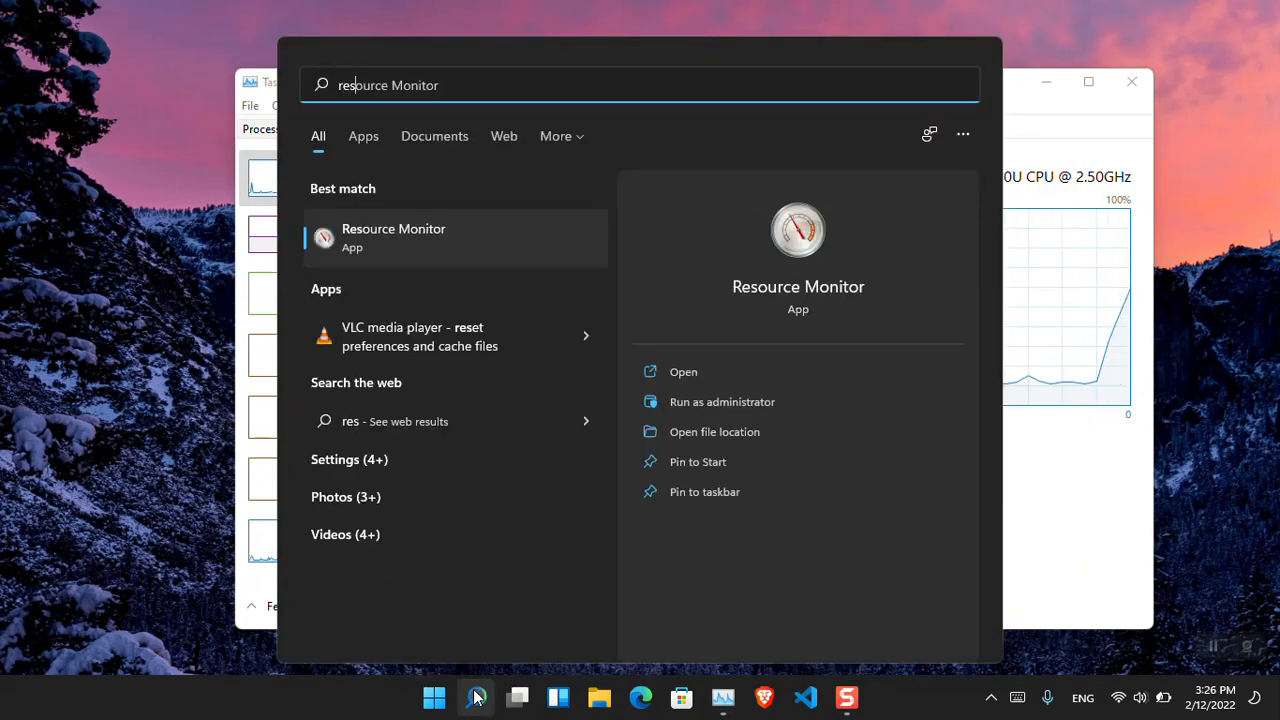
left_click(392, 238)
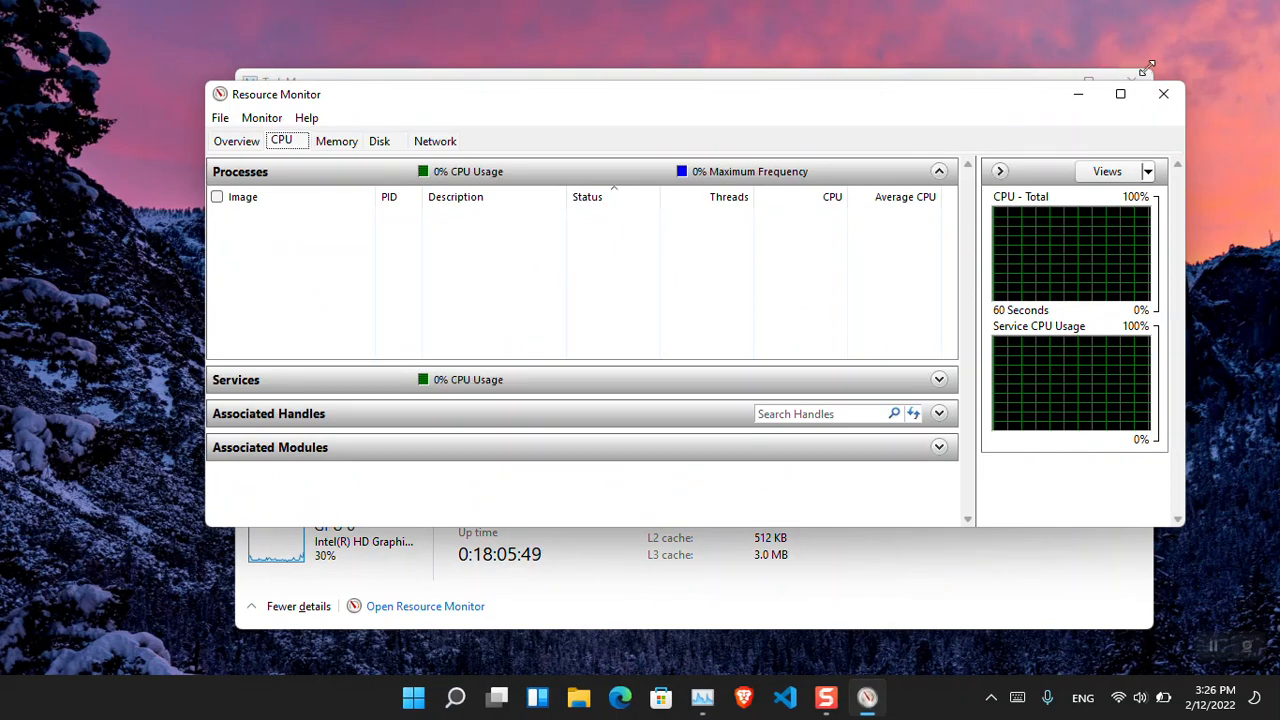
Step: View the Overview of CPU, disk, network and memory activity, then return to the CPU view
left_click(236, 140)
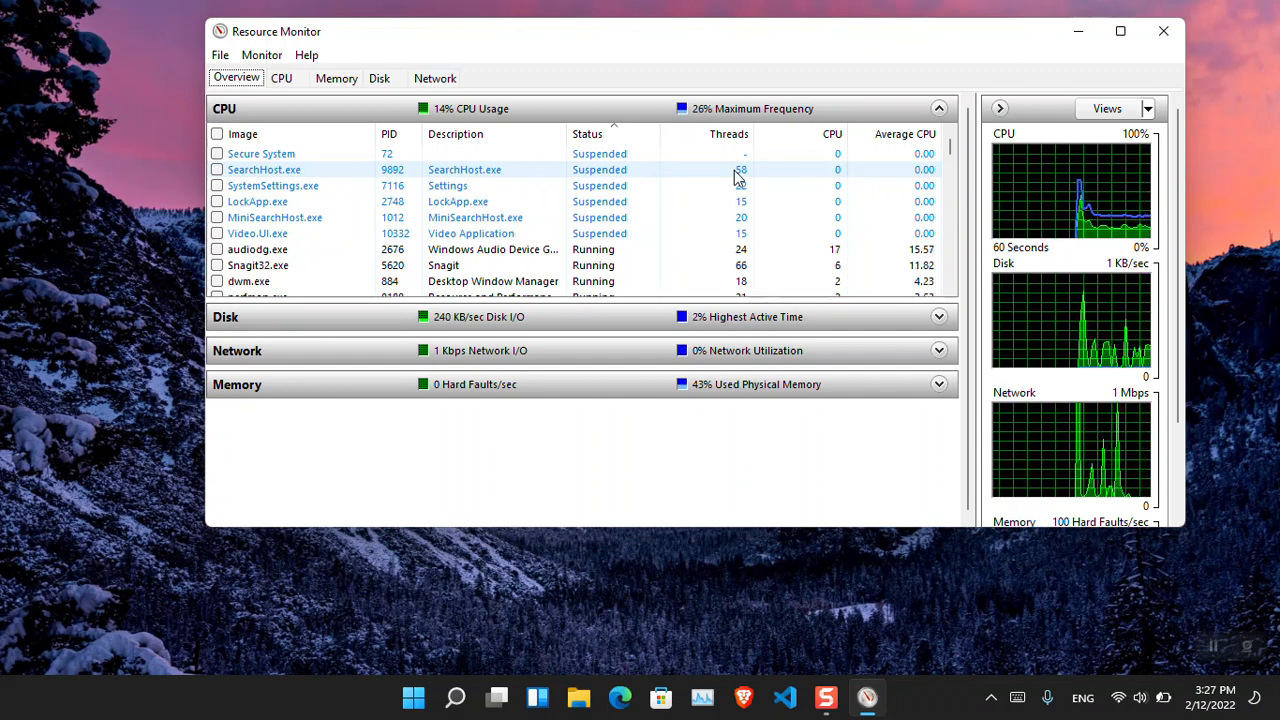
mouse_move(1048, 150)
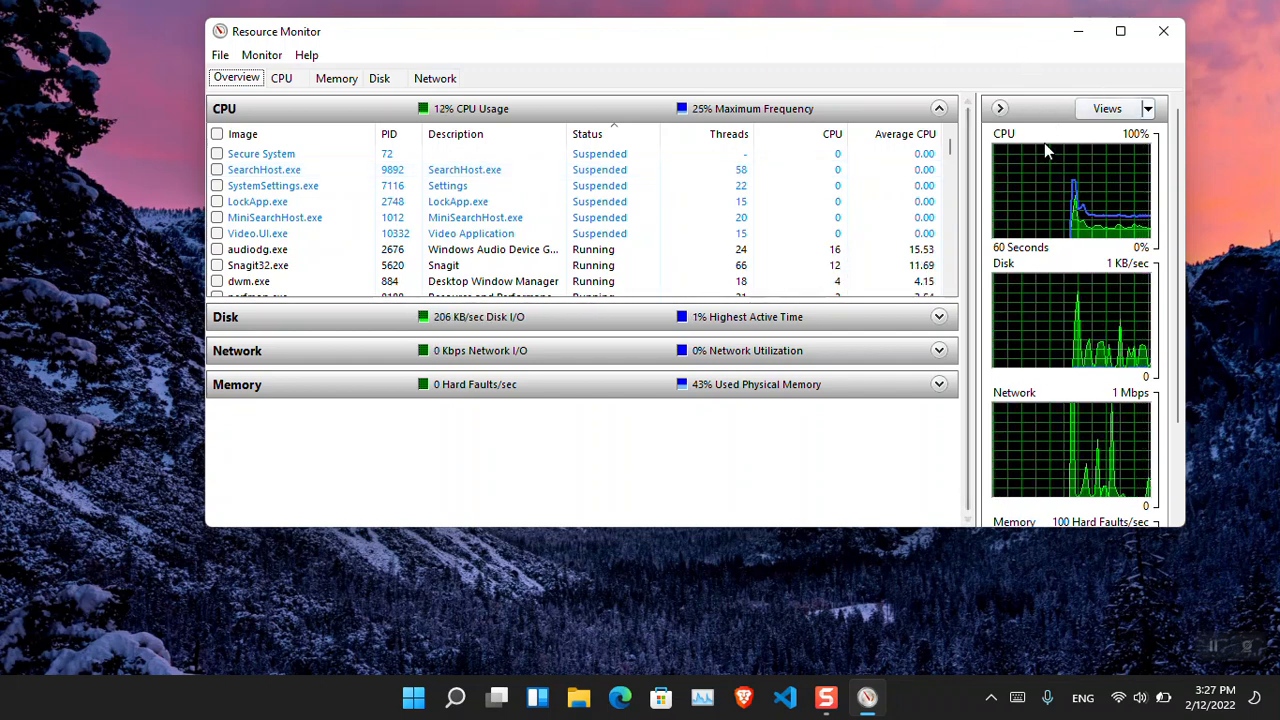
mouse_move(1072, 260)
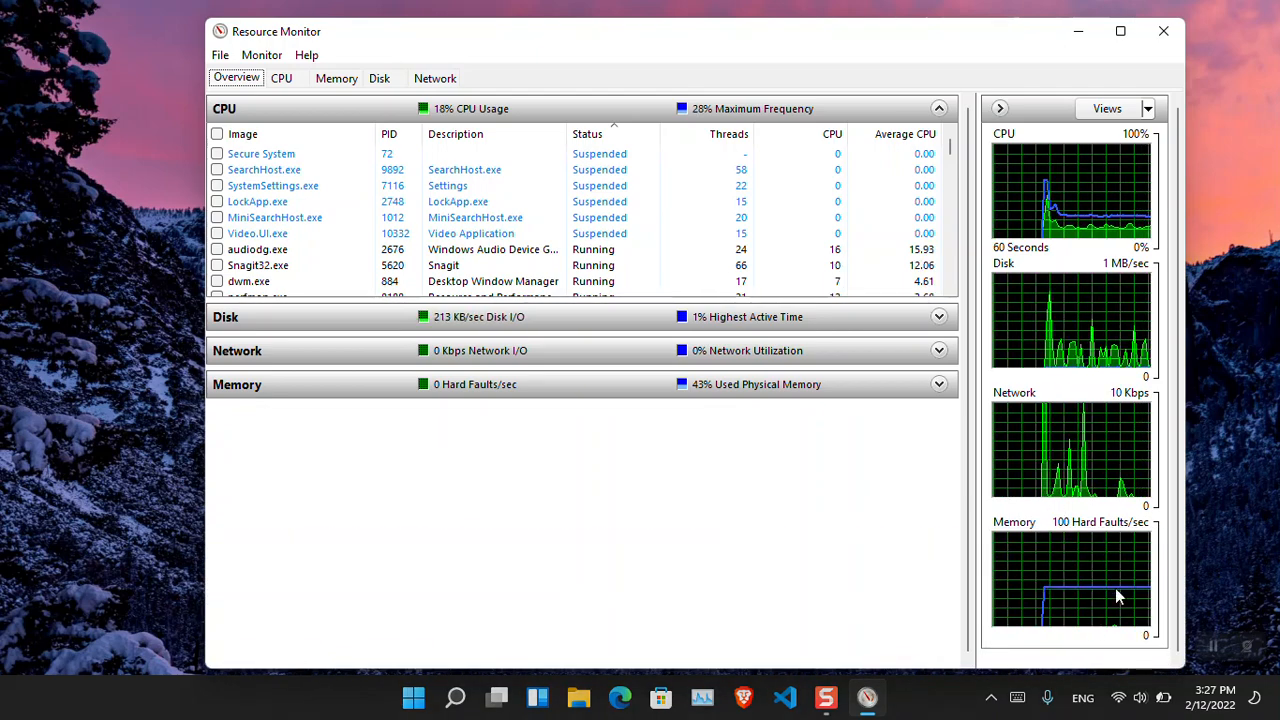
mouse_move(1228, 628)
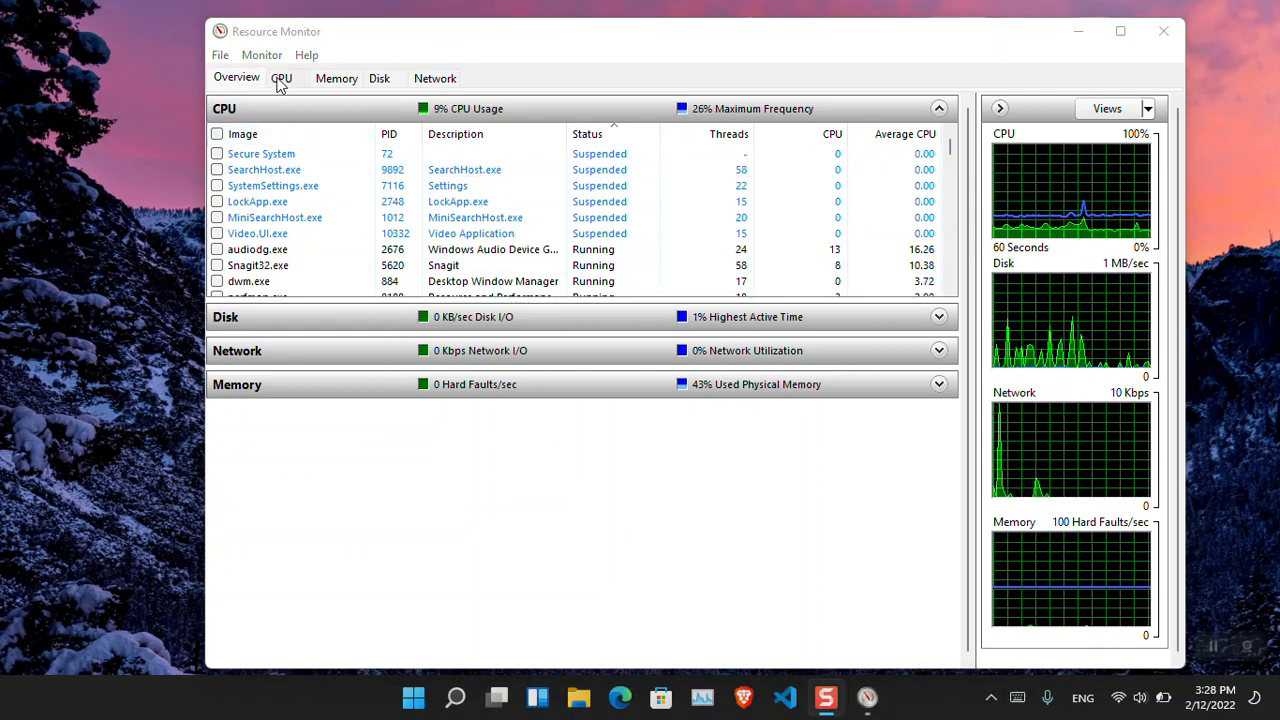
left_click(280, 78)
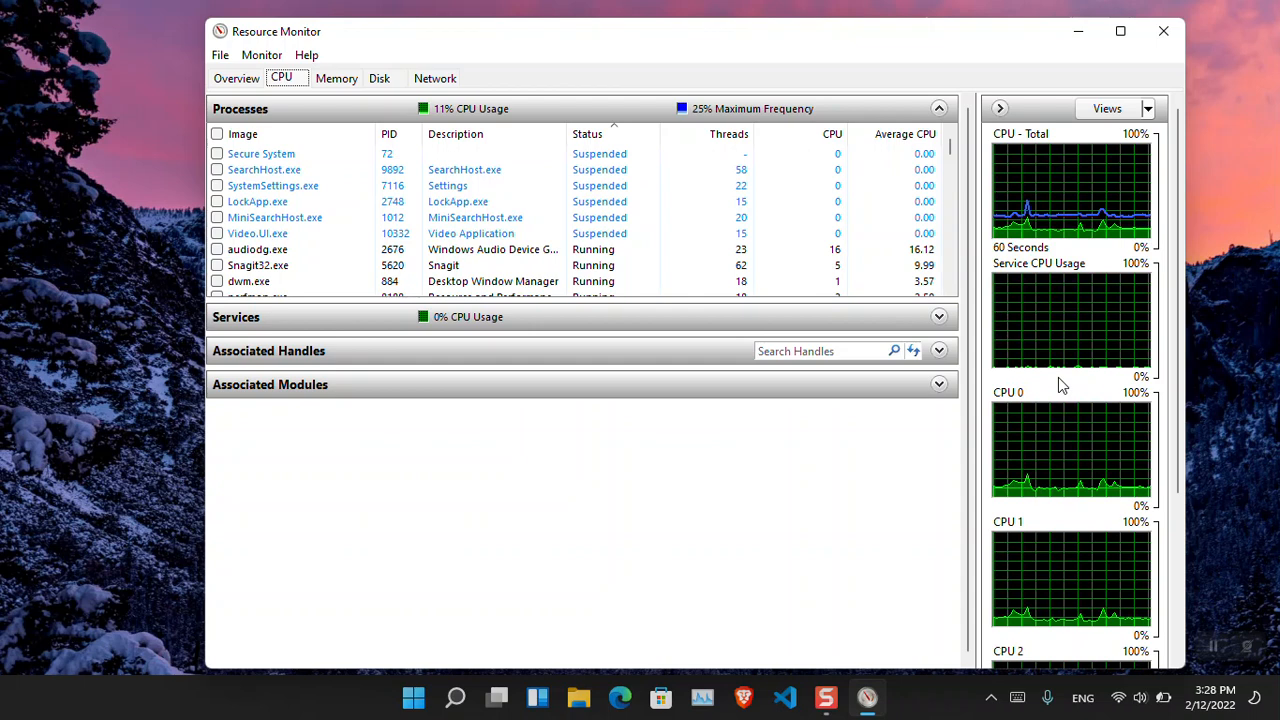
mouse_move(988, 322)
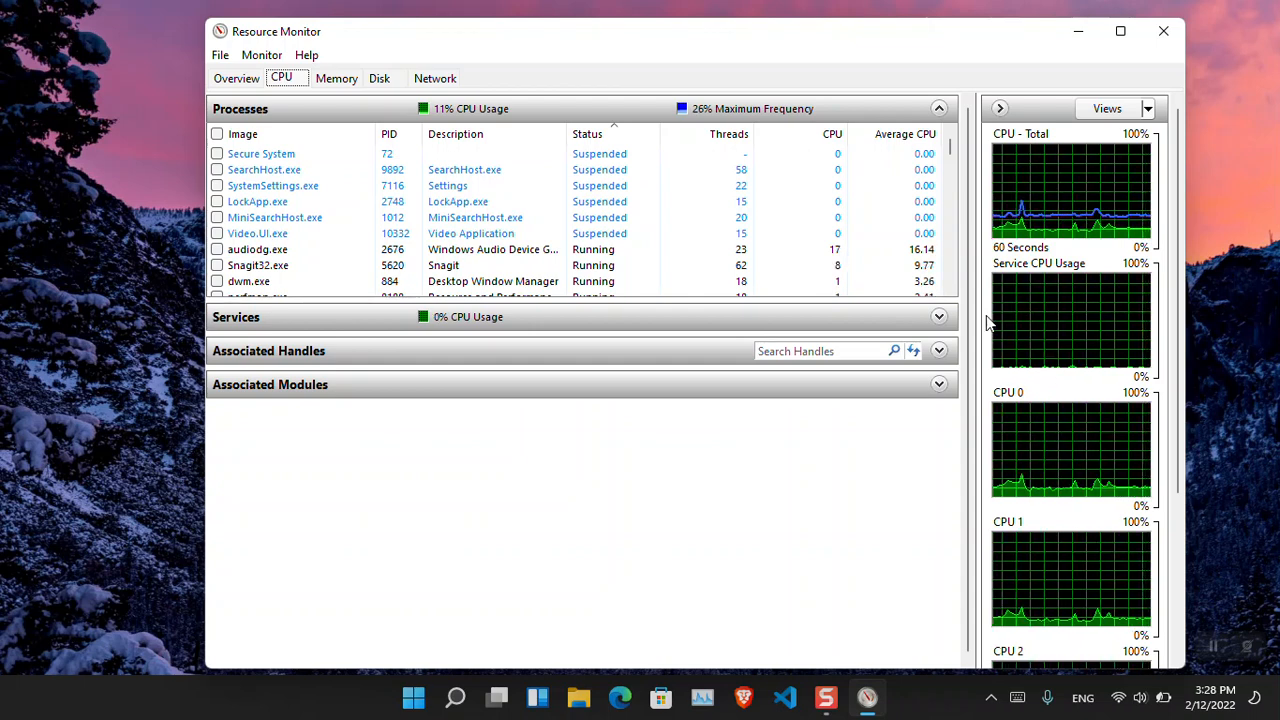
Step: Check the Disk view, return to CPU, and show available actions for audiodg.exe
left_click(380, 78)
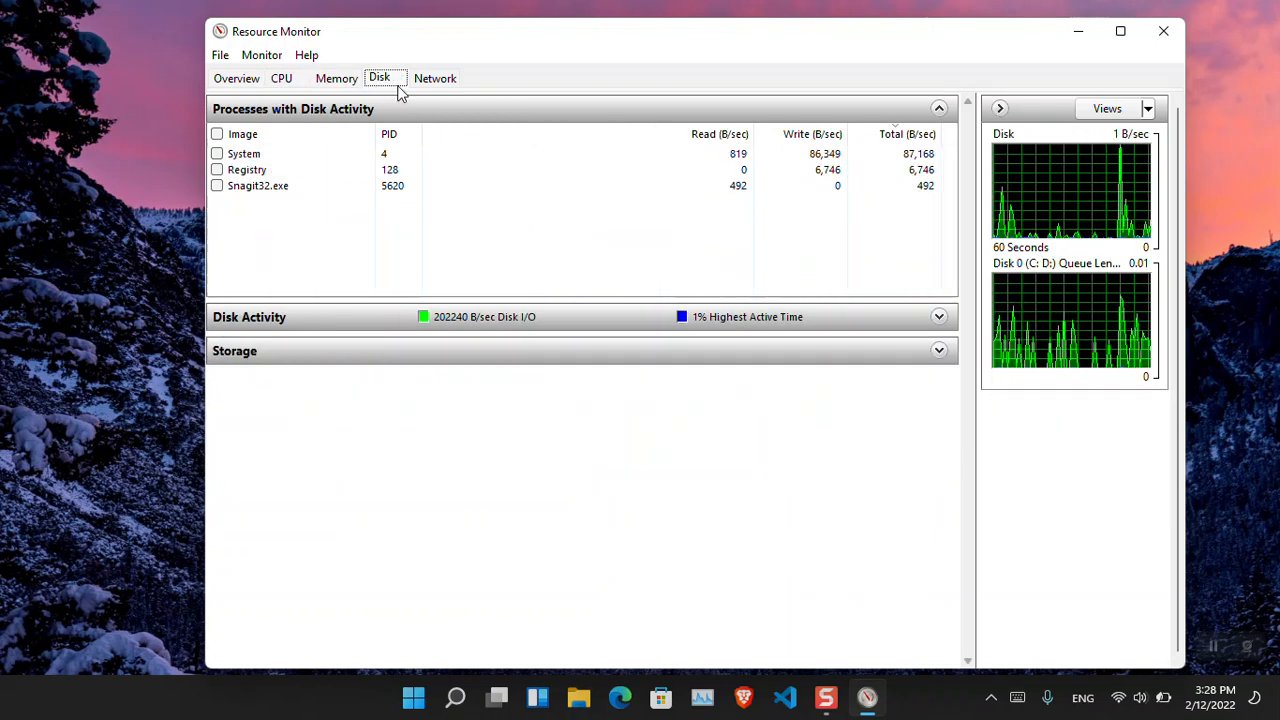
left_click(282, 78)
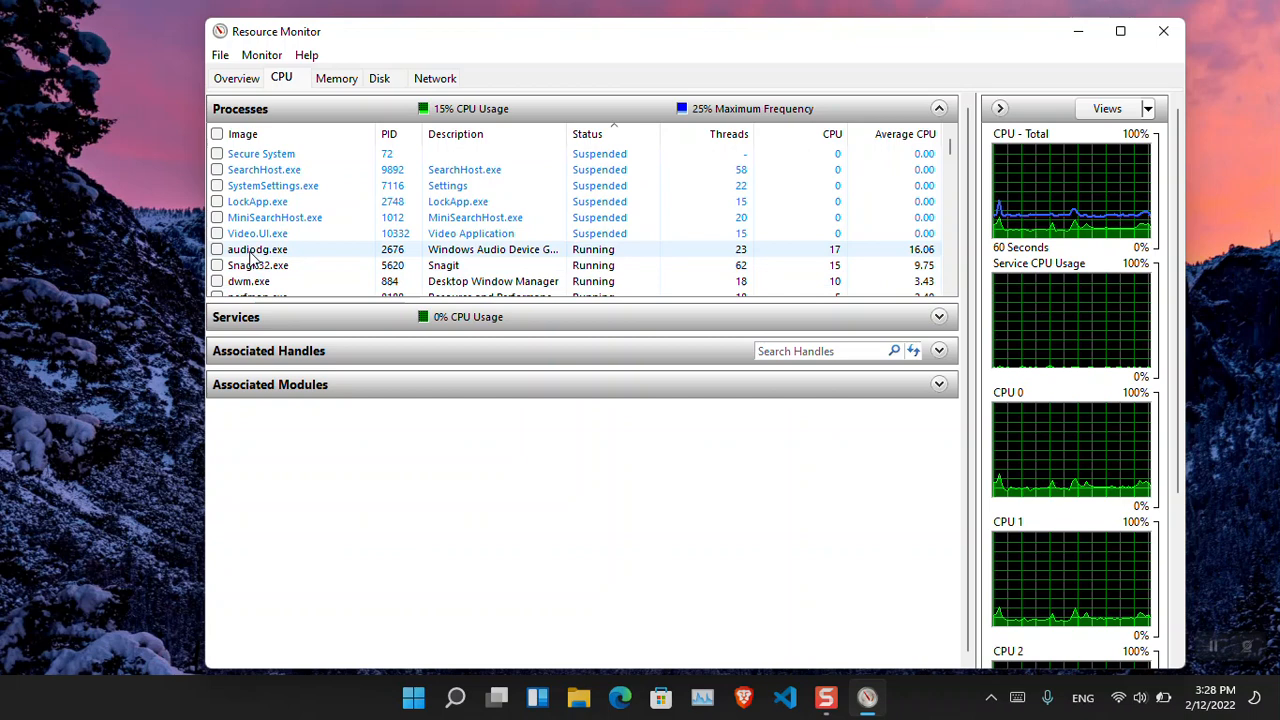
right_click(252, 248)
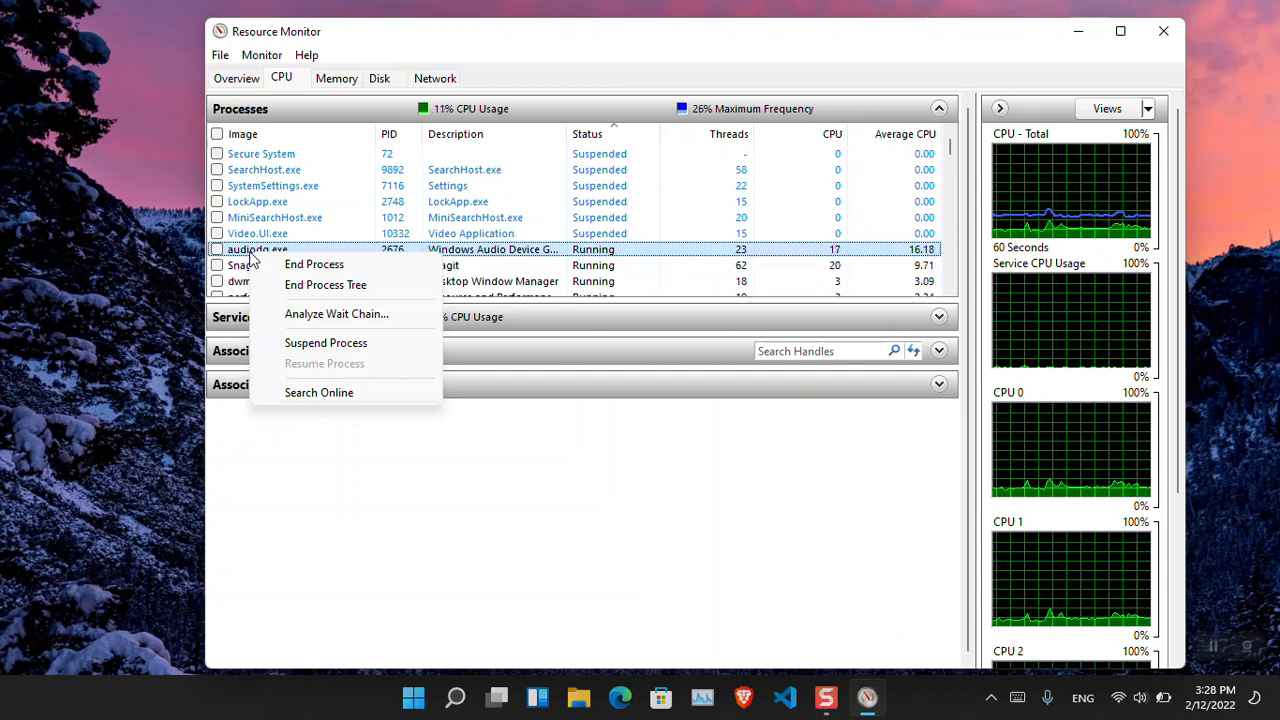
mouse_move(360, 412)
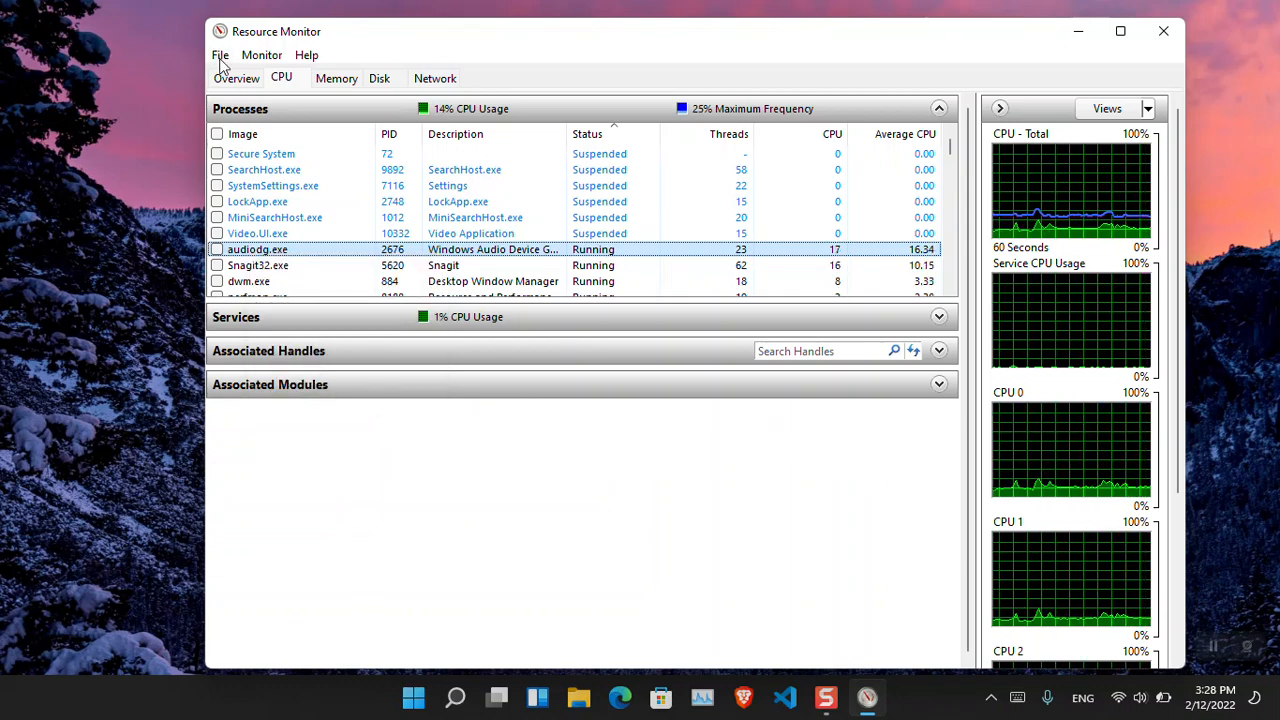
Step: Close Resource Monitor and launch Performance Monitor via a Start search for 'per'
left_click(1160, 32)
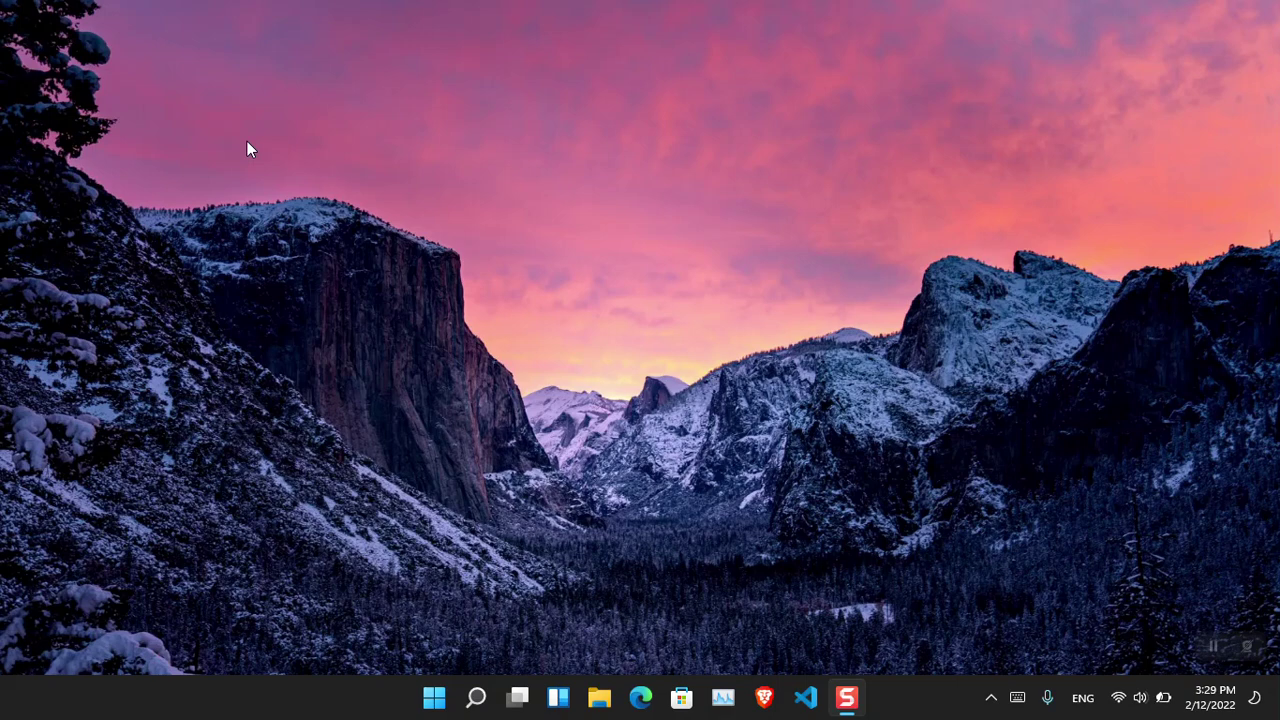
type("per")
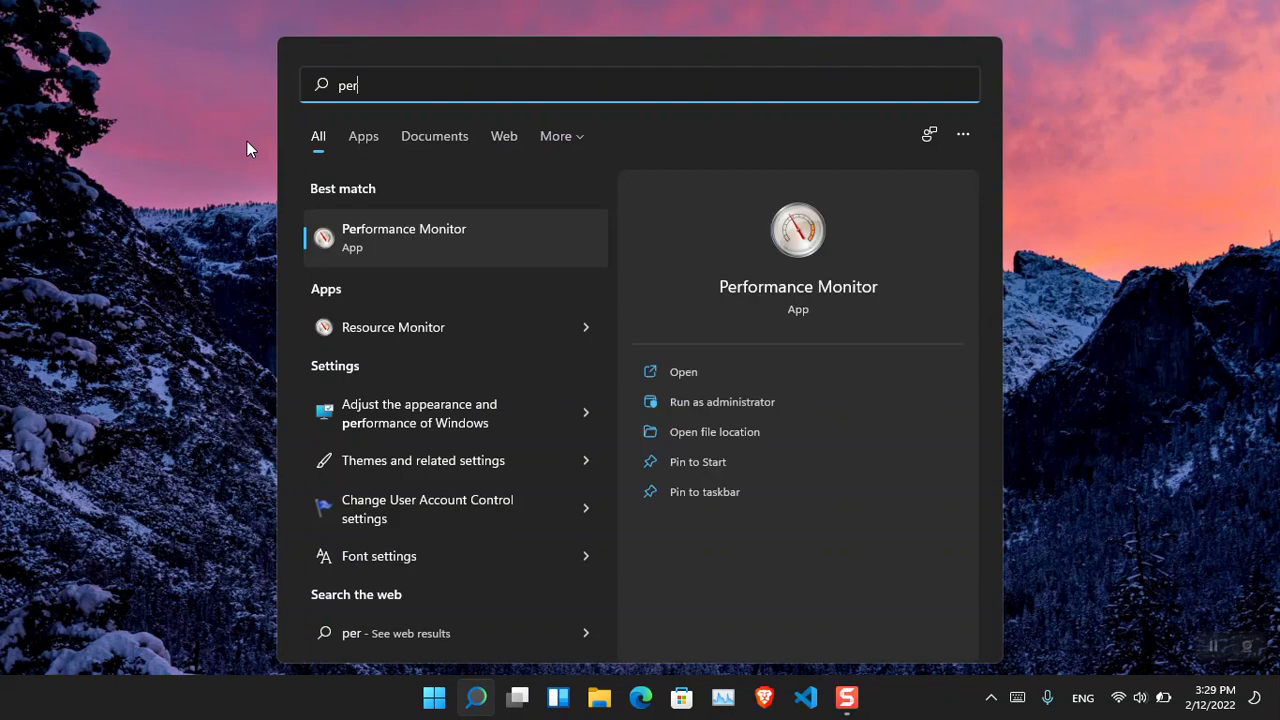
left_click(404, 236)
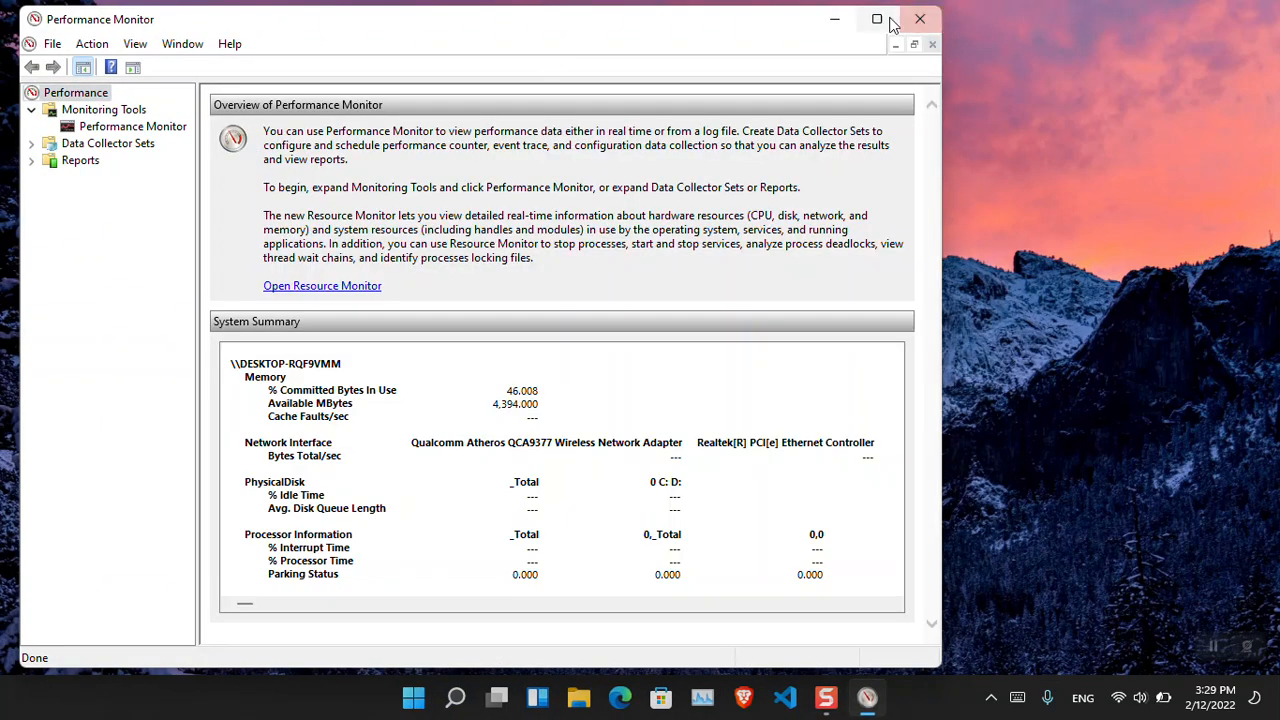
Step: Maximize the Performance Monitor window to full screen
left_click(892, 20)
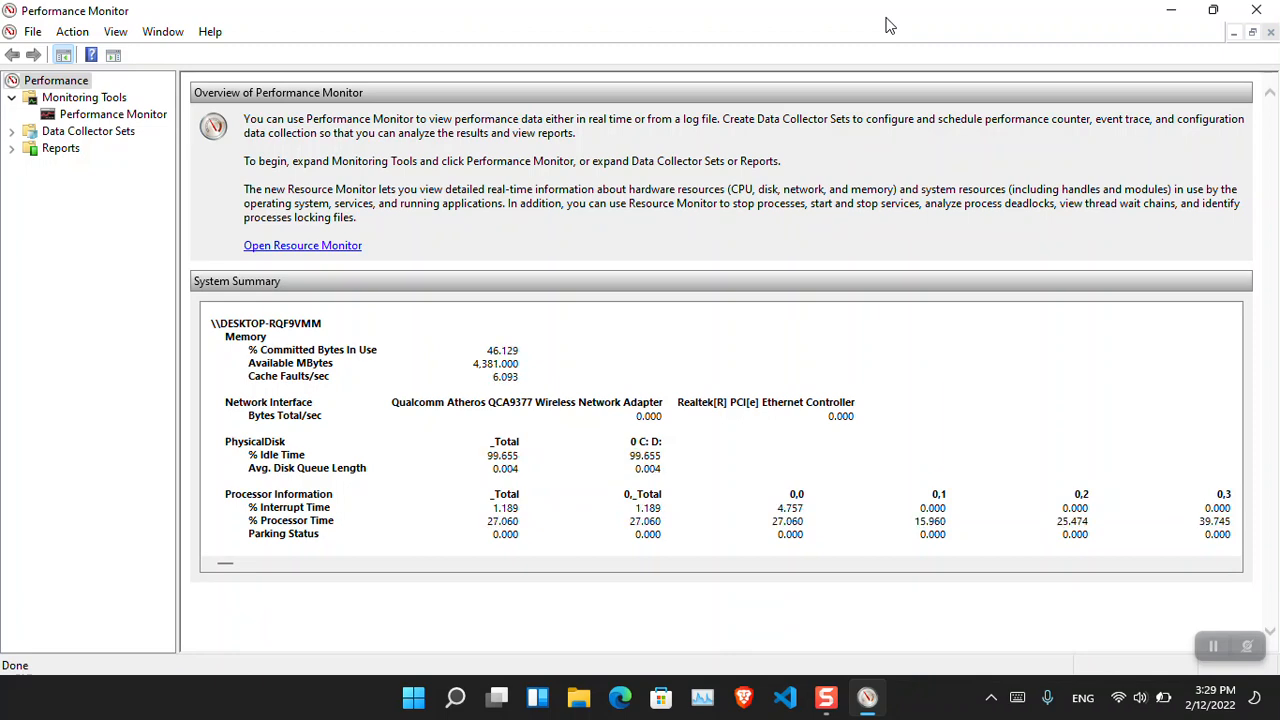
mouse_move(462, 290)
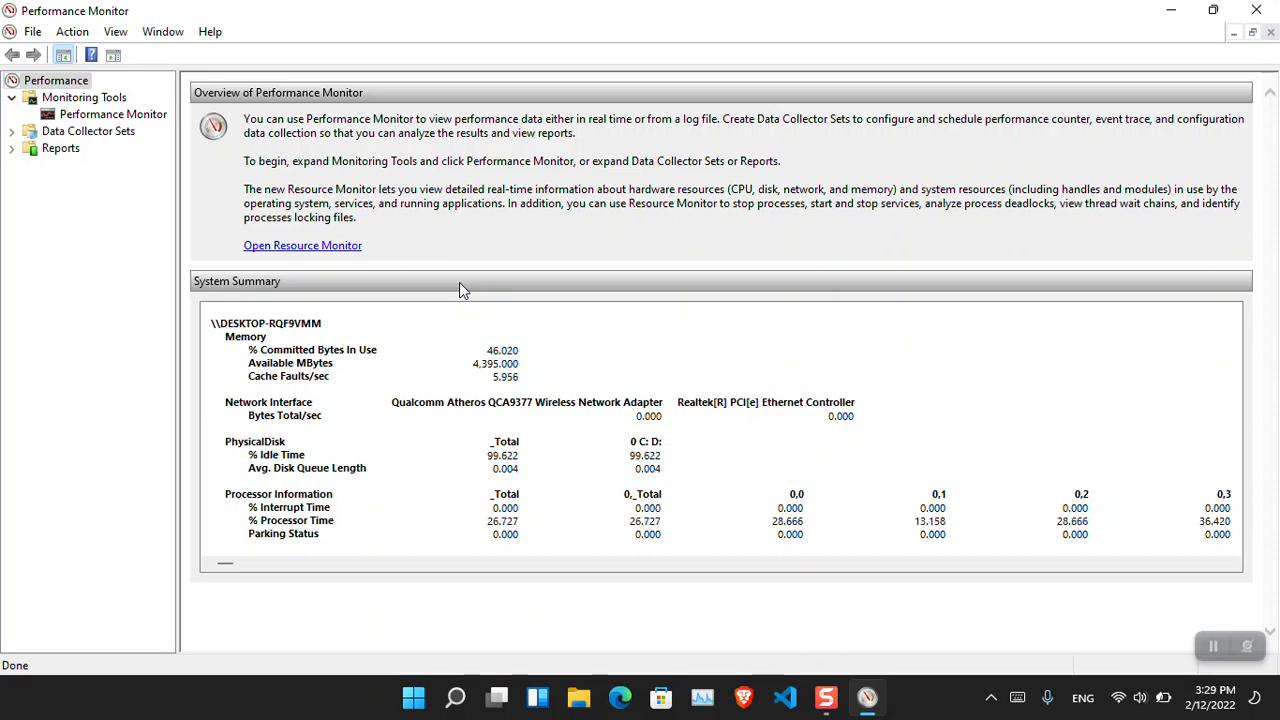
Step: Show the real-time % Processor Time graph and bring up the Add Counters dialog
left_click(108, 114)
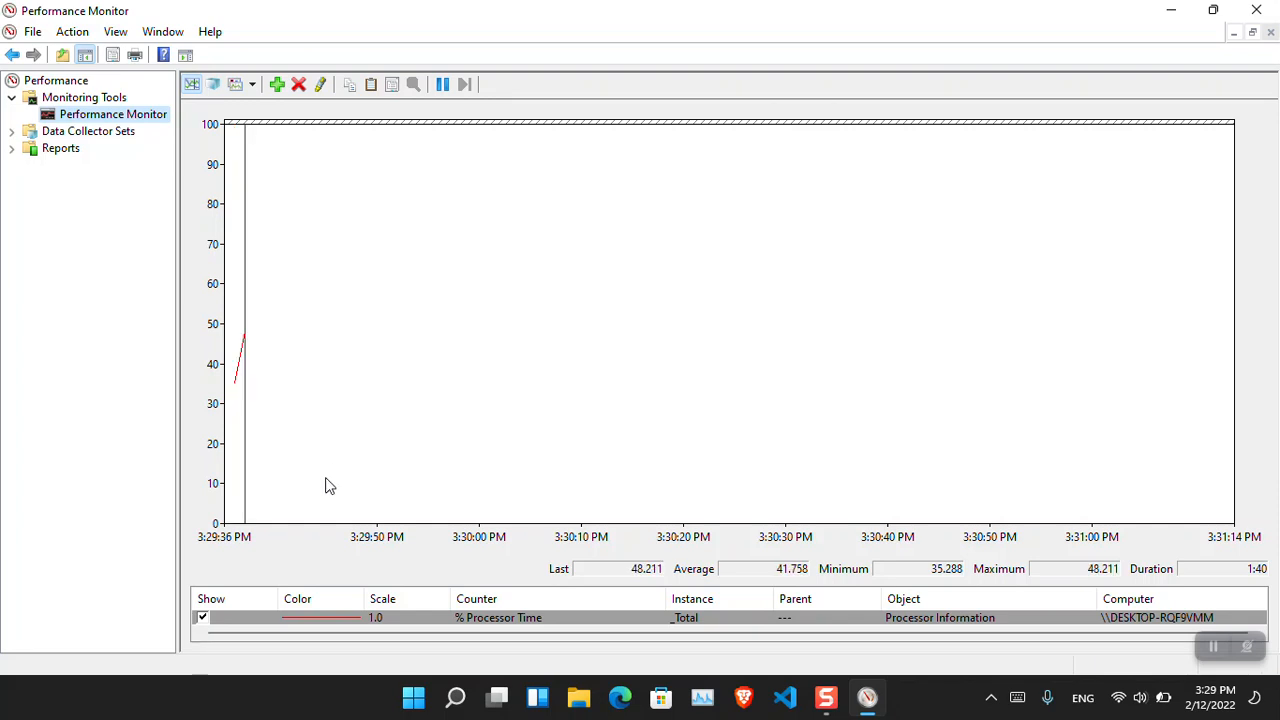
mouse_move(432, 336)
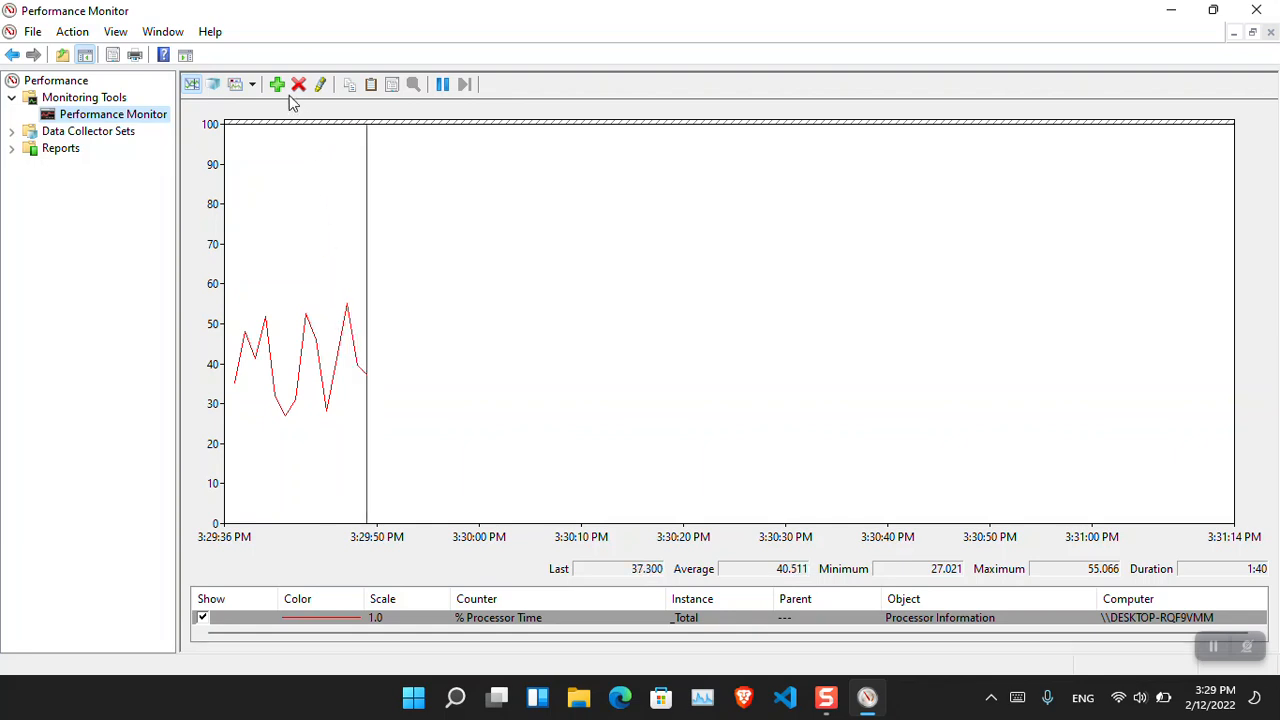
left_click(276, 84)
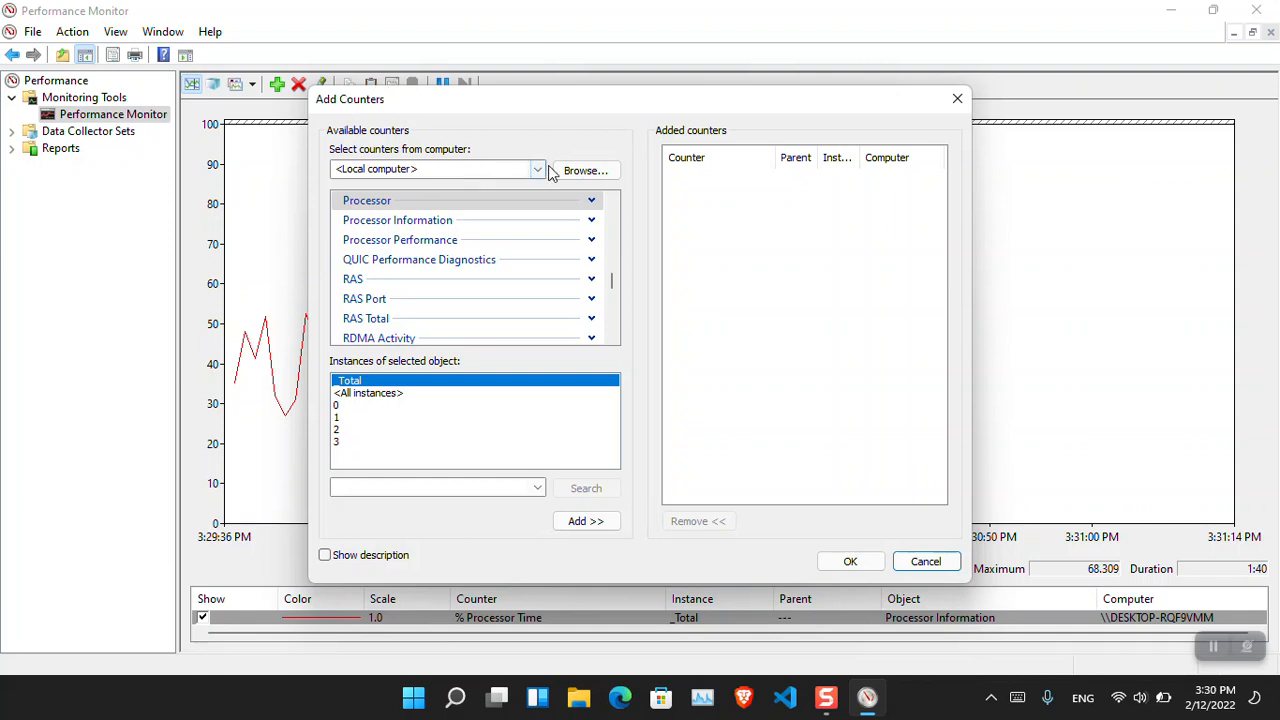
Step: Choose the local computer as counter source, add PacketDirect Receive Counters, and close the dialog
left_click(536, 168)
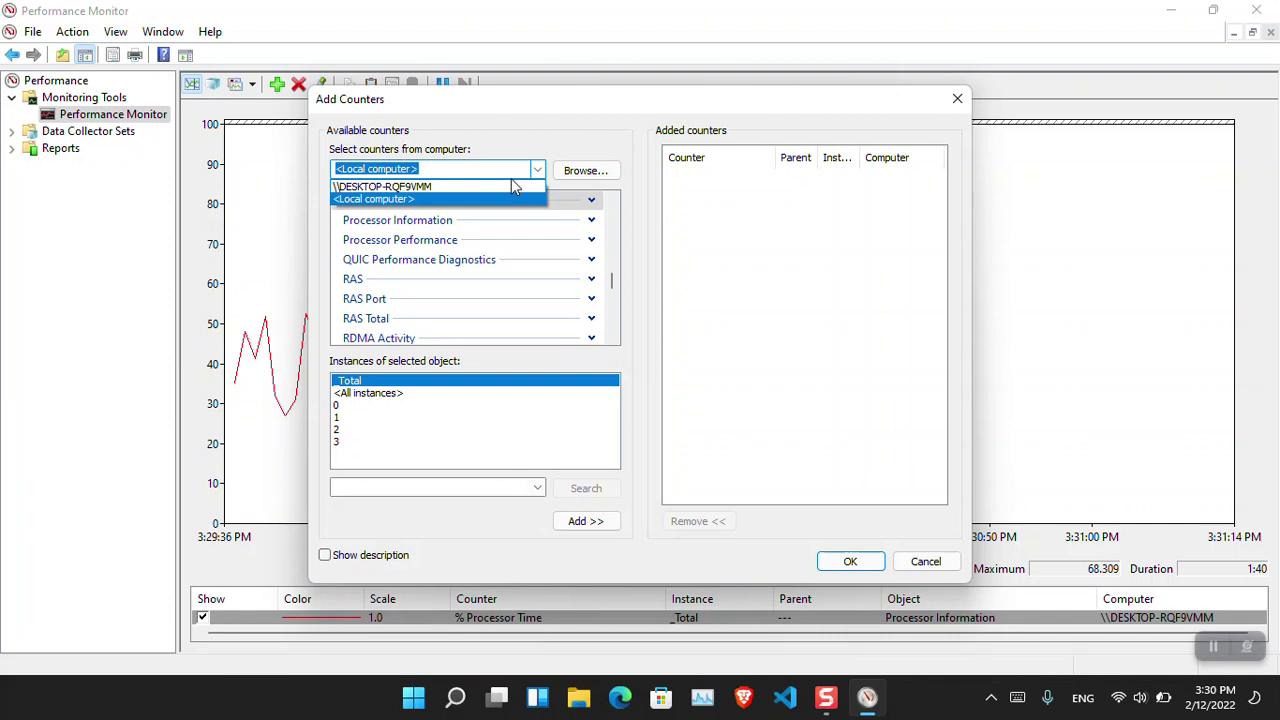
left_click(384, 186)
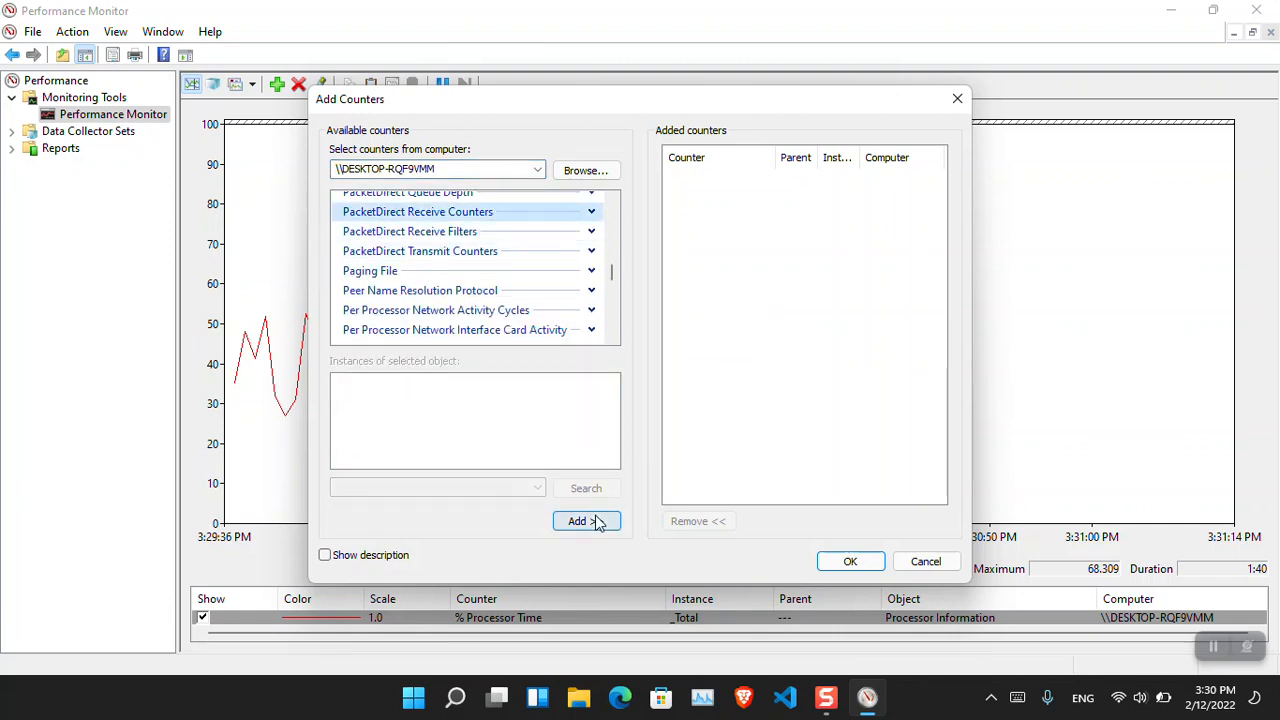
left_click(580, 520)
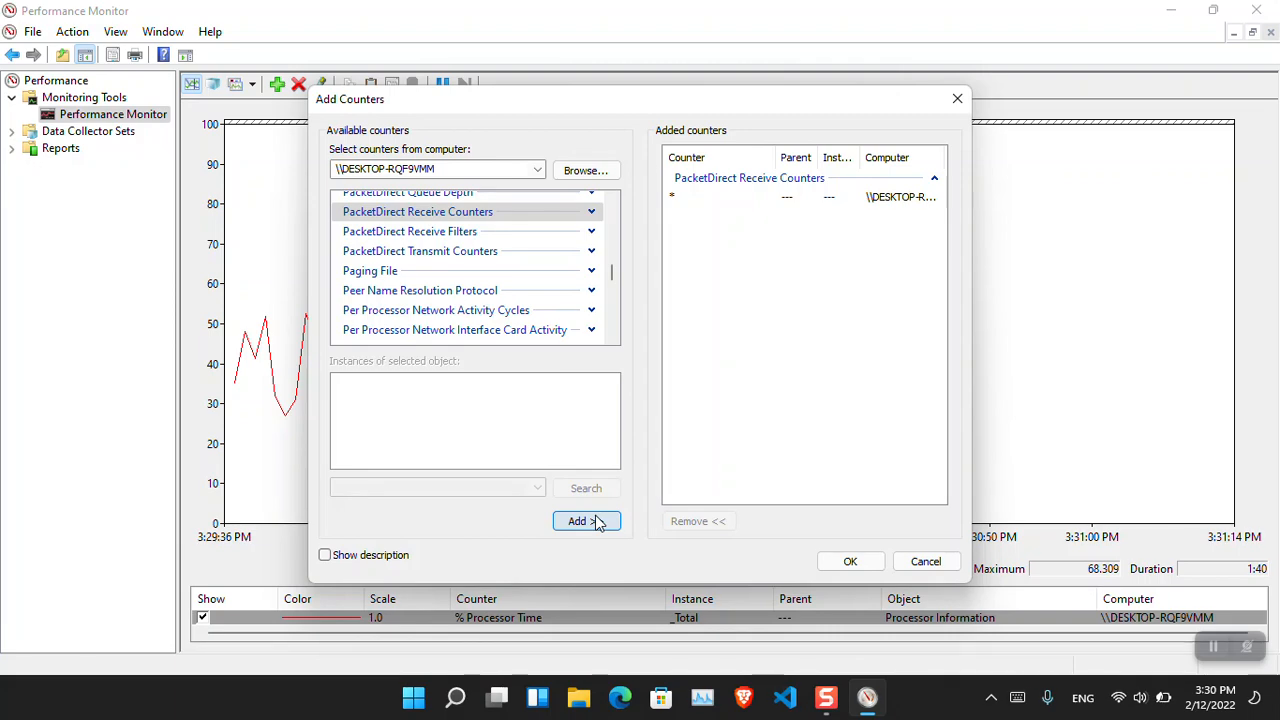
left_click(926, 560)
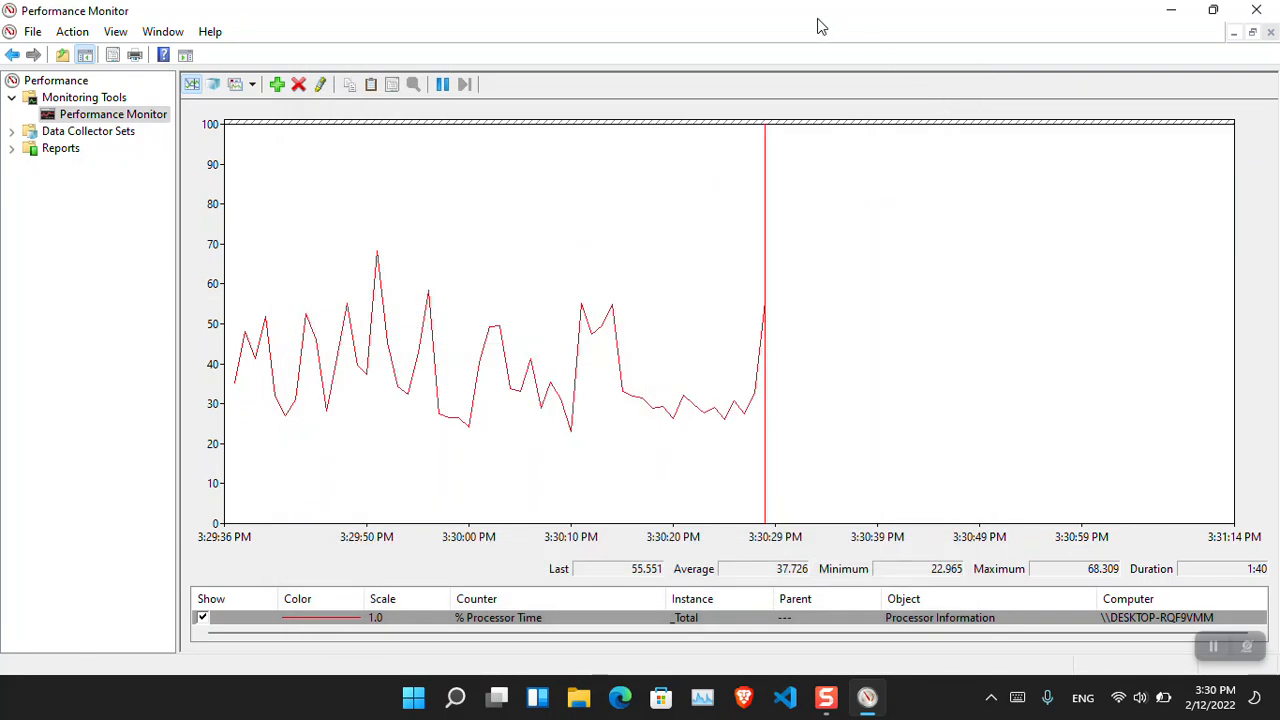